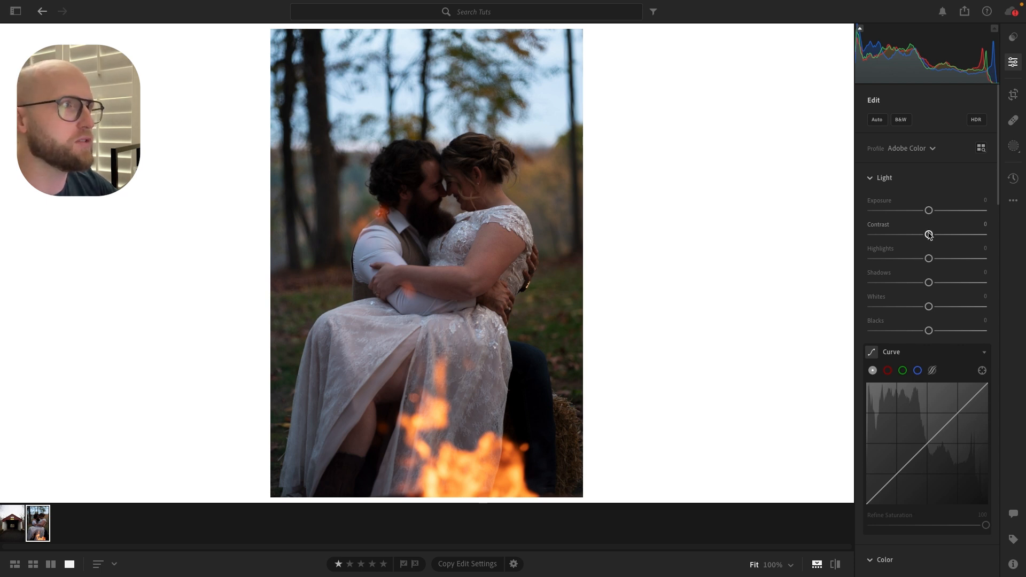
# Step: Set contrast to +12, whites to +25 and blacks to about -6 in the Light panel
pyautogui.moveTo(927, 234); pyautogui.dragTo(930, 234)
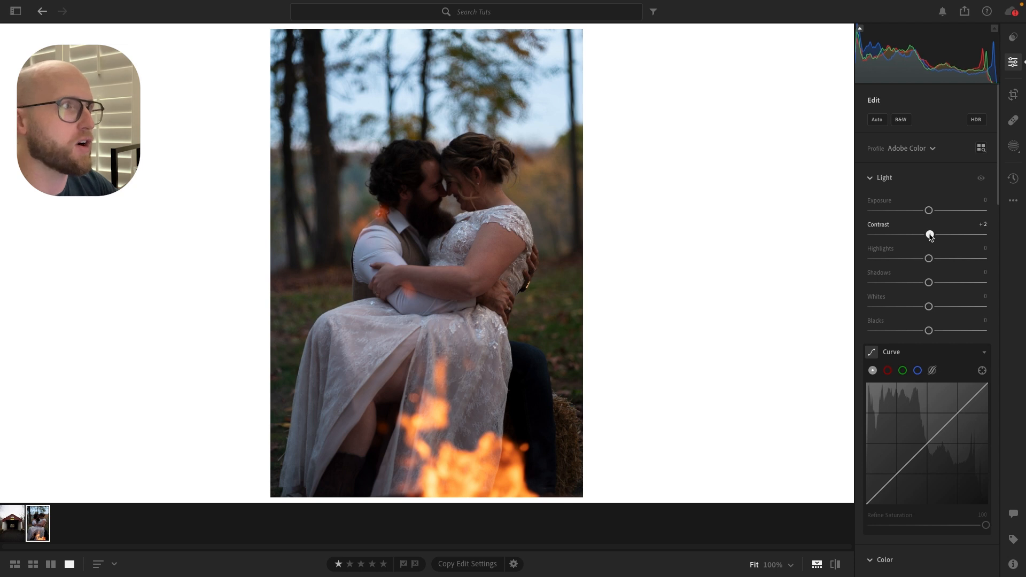
pyautogui.moveTo(929, 234); pyautogui.dragTo(935, 234)
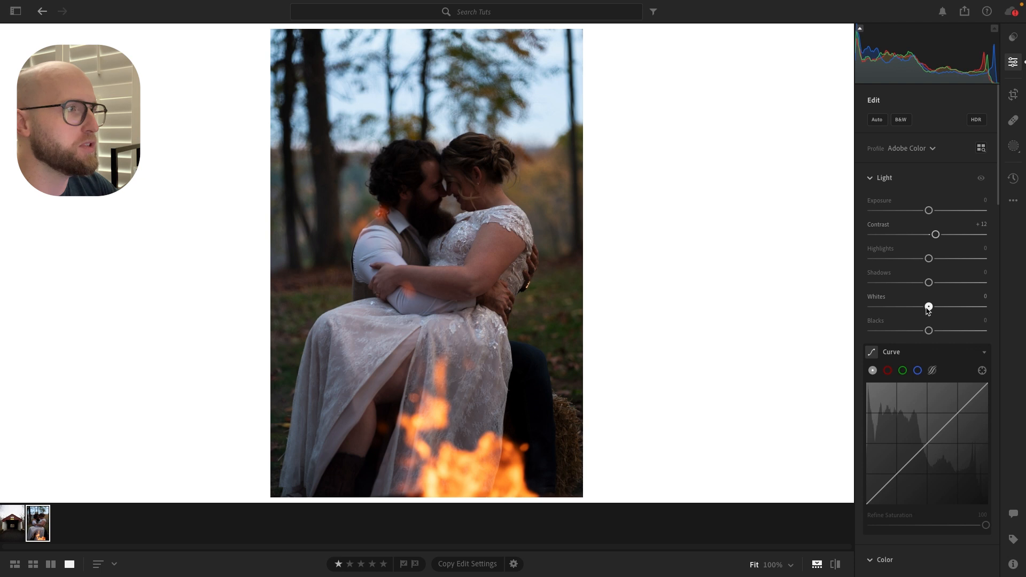
pyautogui.moveTo(928, 307); pyautogui.dragTo(939, 307)
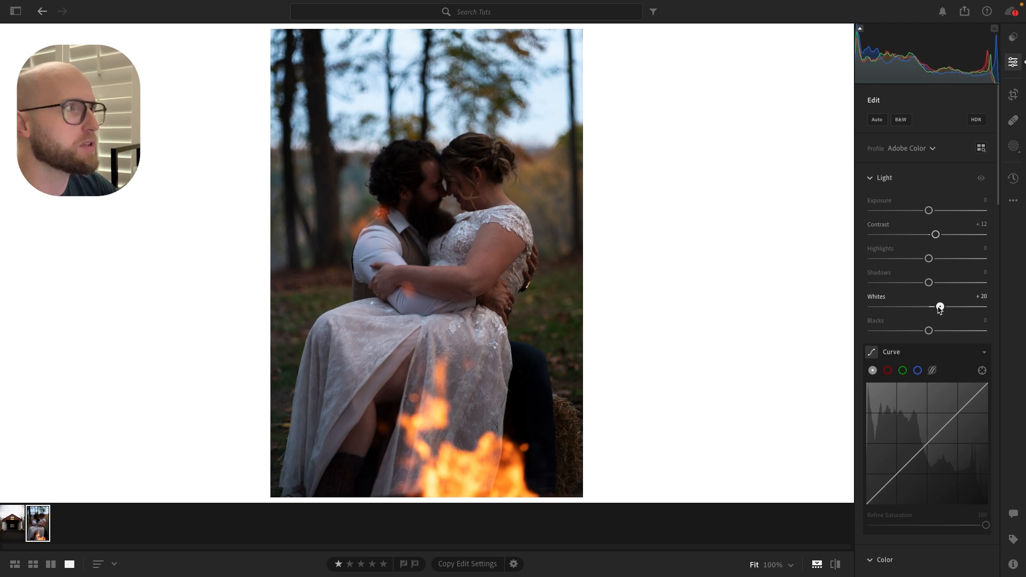
pyautogui.moveTo(939, 306); pyautogui.dragTo(942, 306)
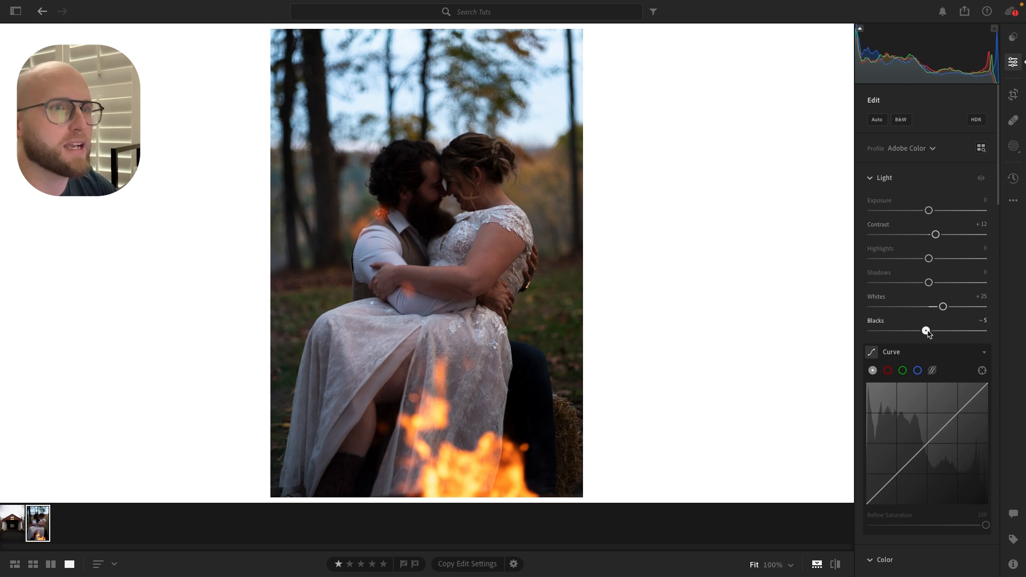
pyautogui.moveTo(927, 332); pyautogui.dragTo(924, 331)
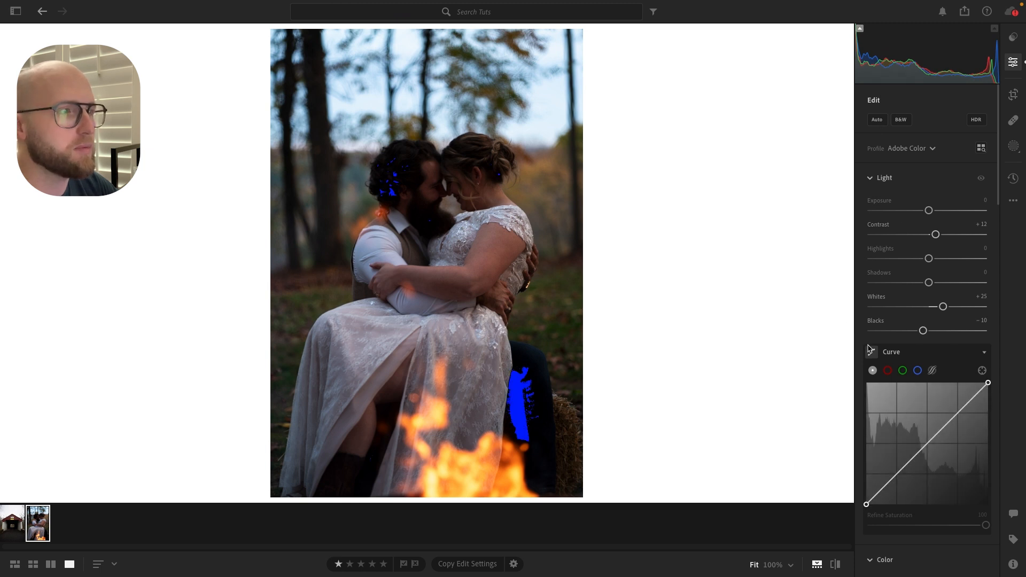
pyautogui.moveTo(922, 330); pyautogui.dragTo(925, 330)
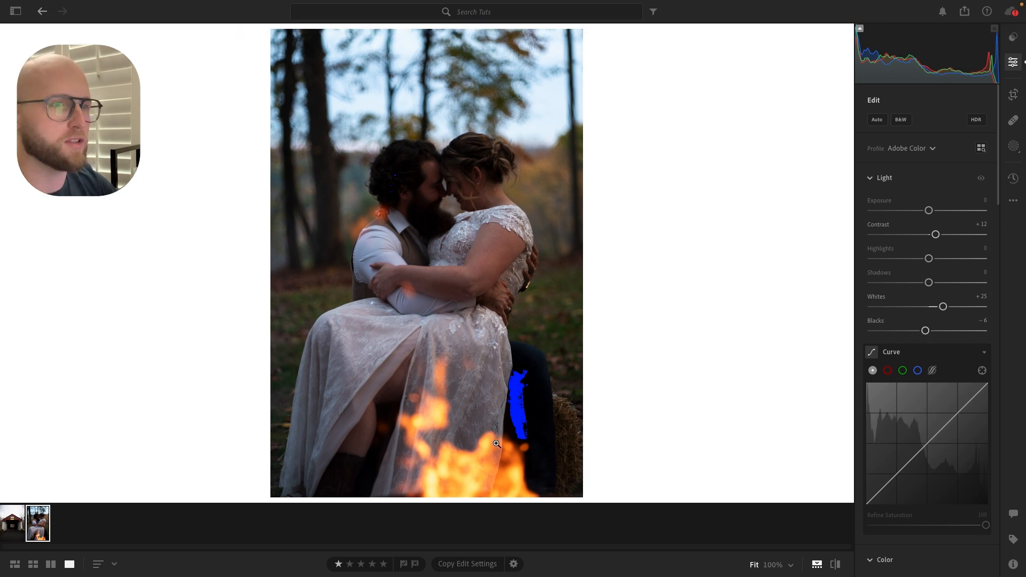
# Step: Raise highlights to +40, then preview the photo without the light adjustments
pyautogui.moveTo(927, 258); pyautogui.dragTo(935, 258)
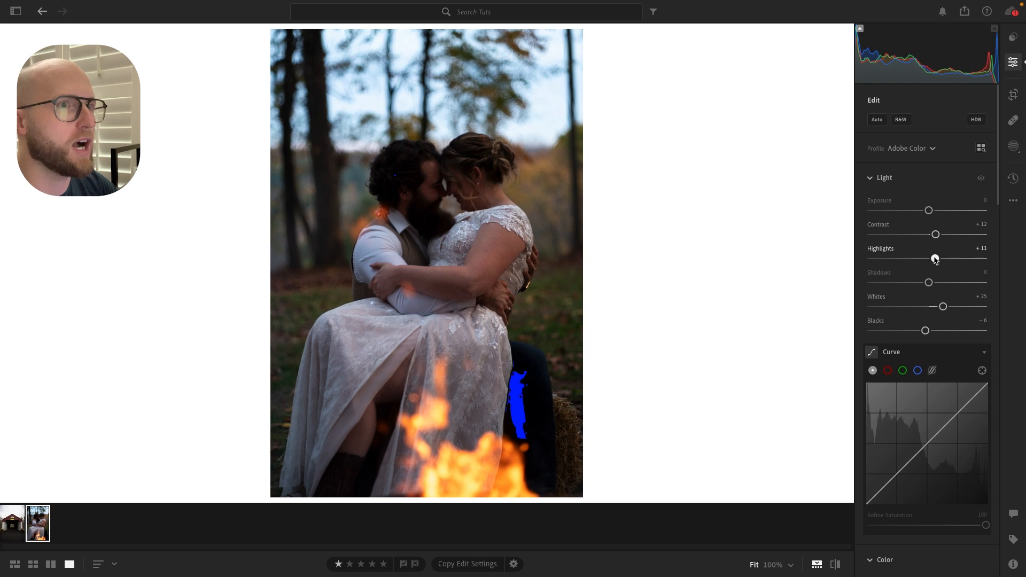
pyautogui.moveTo(935, 258); pyautogui.dragTo(971, 258)
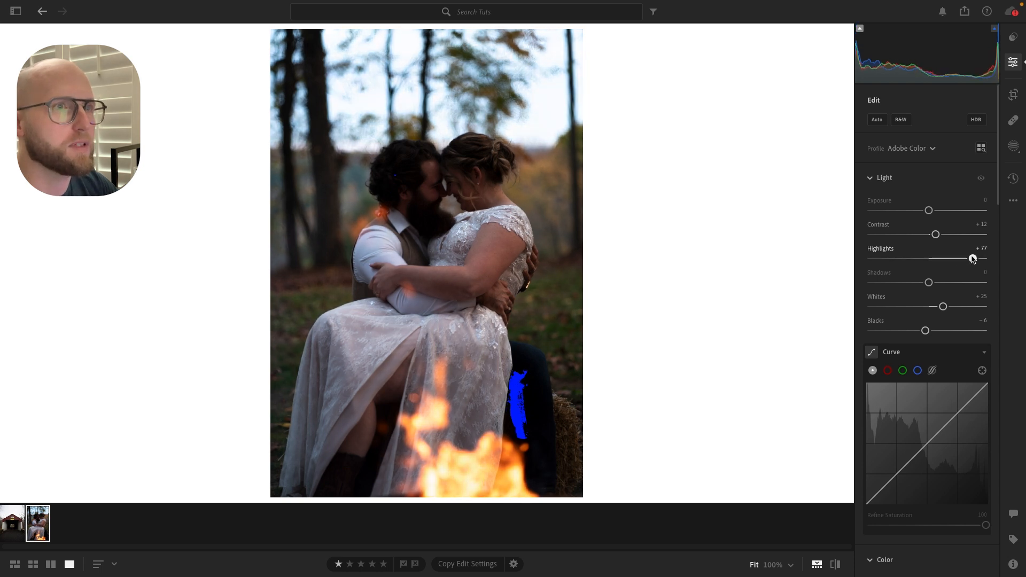
pyautogui.moveTo(974, 258); pyautogui.dragTo(951, 257)
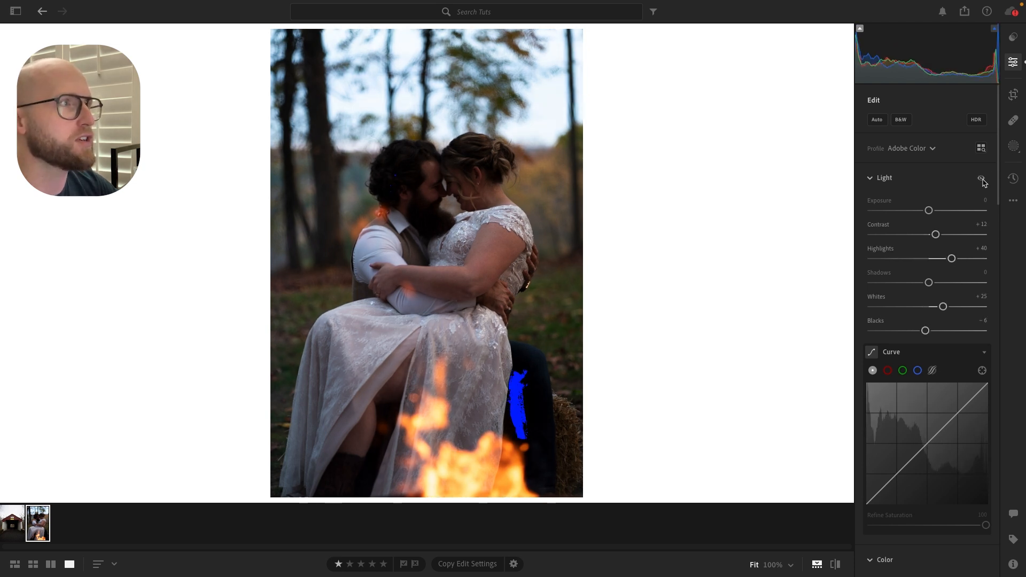
pyautogui.click(981, 178)
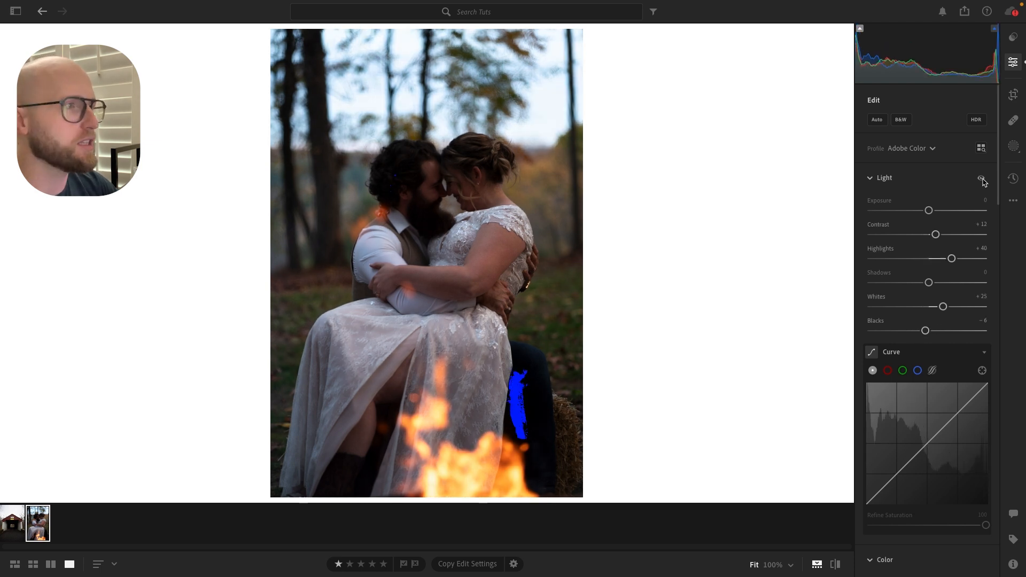
# Step: Warm the white balance temperature from 5,150 to 5,914 in the Color panel
pyautogui.scroll(-3)
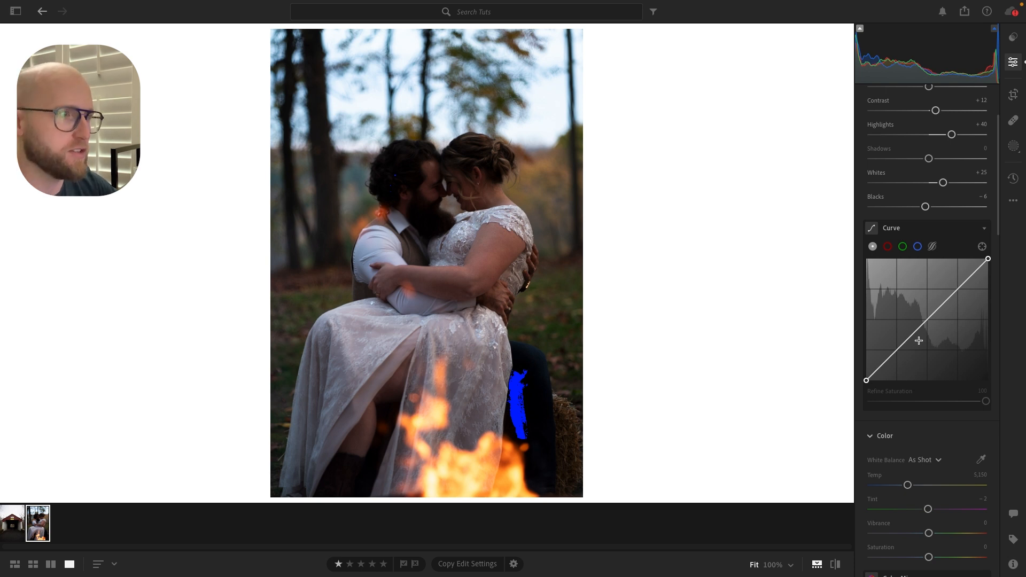
pyautogui.scroll(-3)
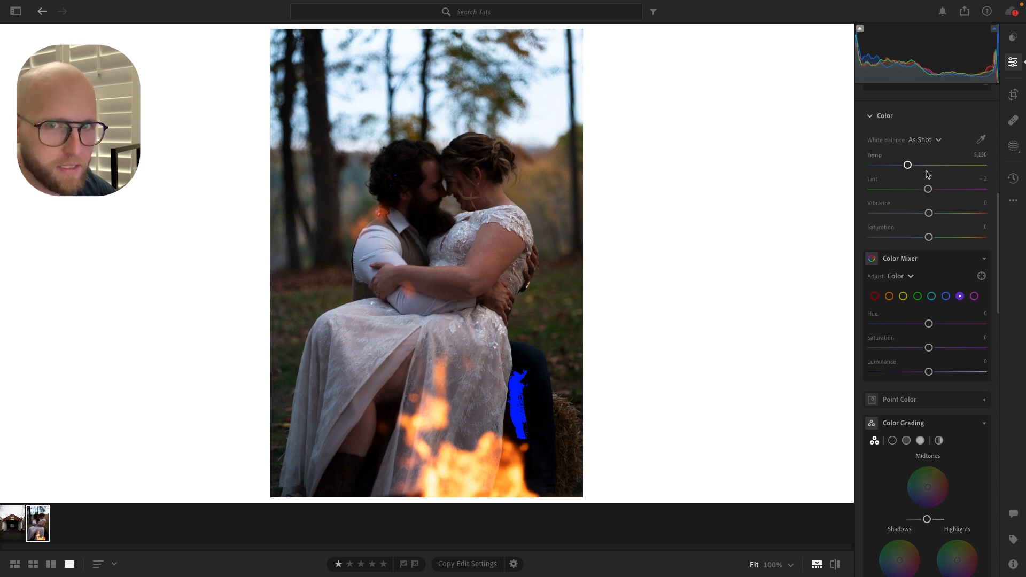
pyautogui.scroll(-3)
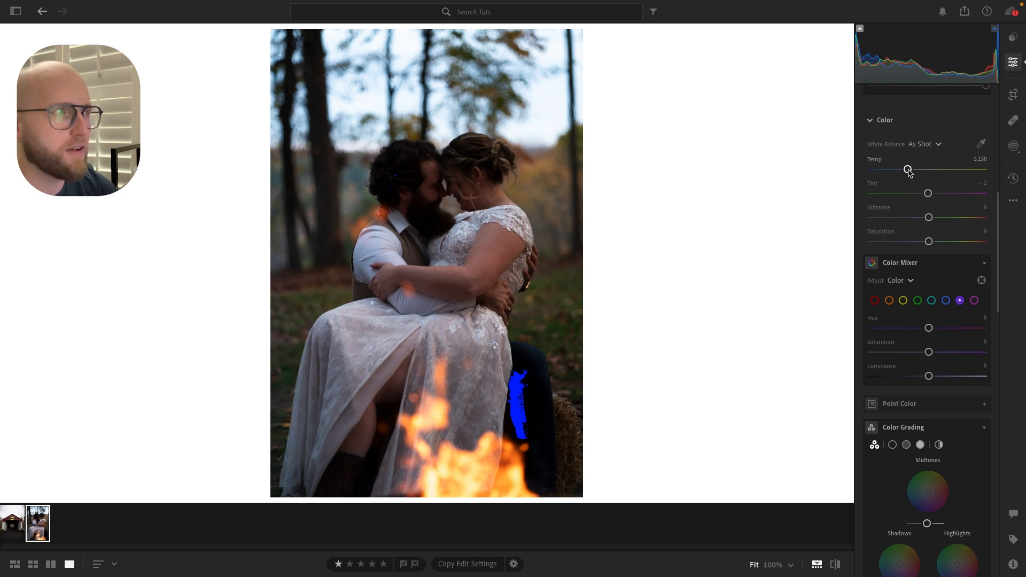
pyautogui.moveTo(908, 169); pyautogui.dragTo(916, 169)
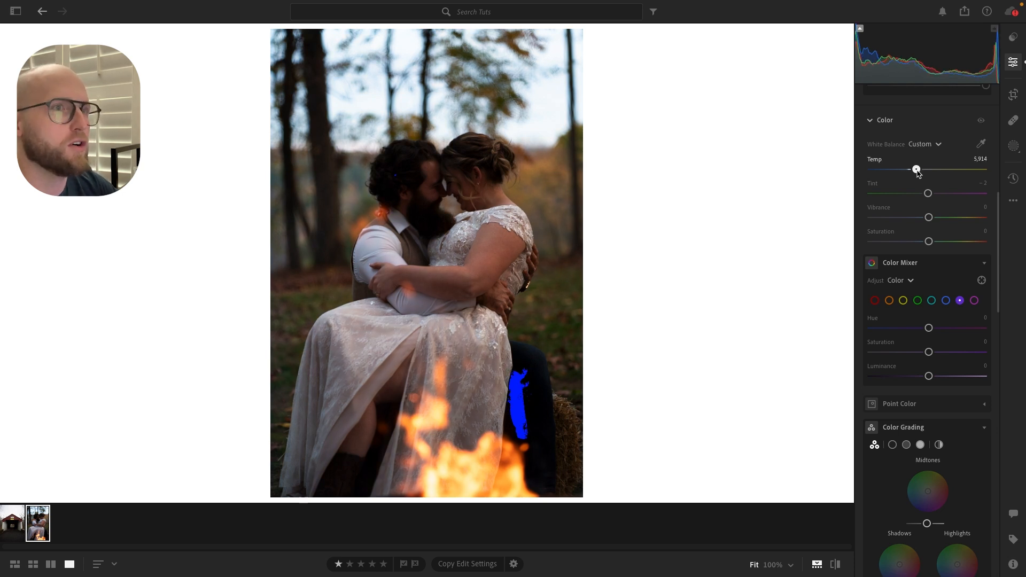
pyautogui.scroll(-3)
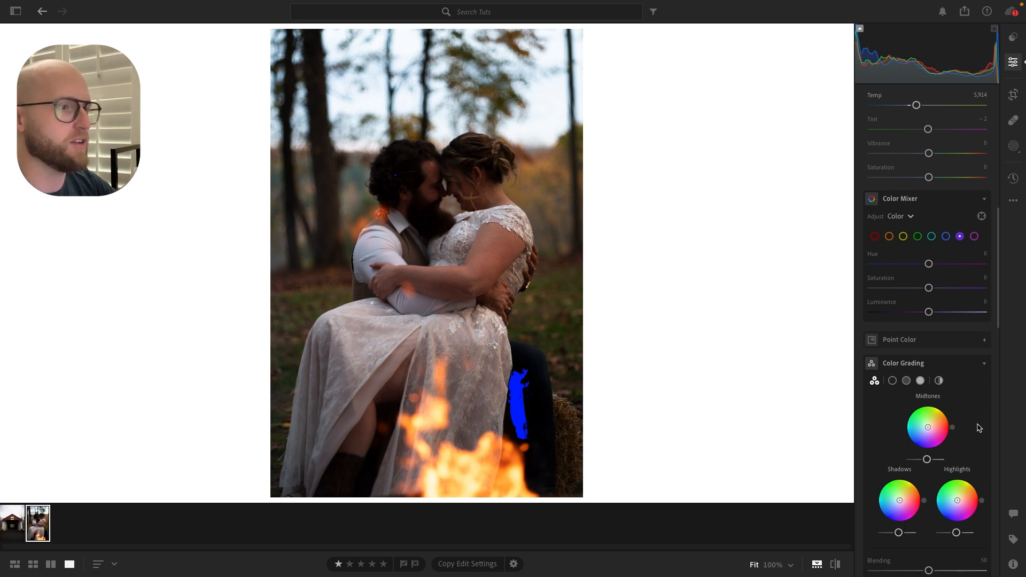
pyautogui.moveTo(915, 105); pyautogui.dragTo(908, 105)
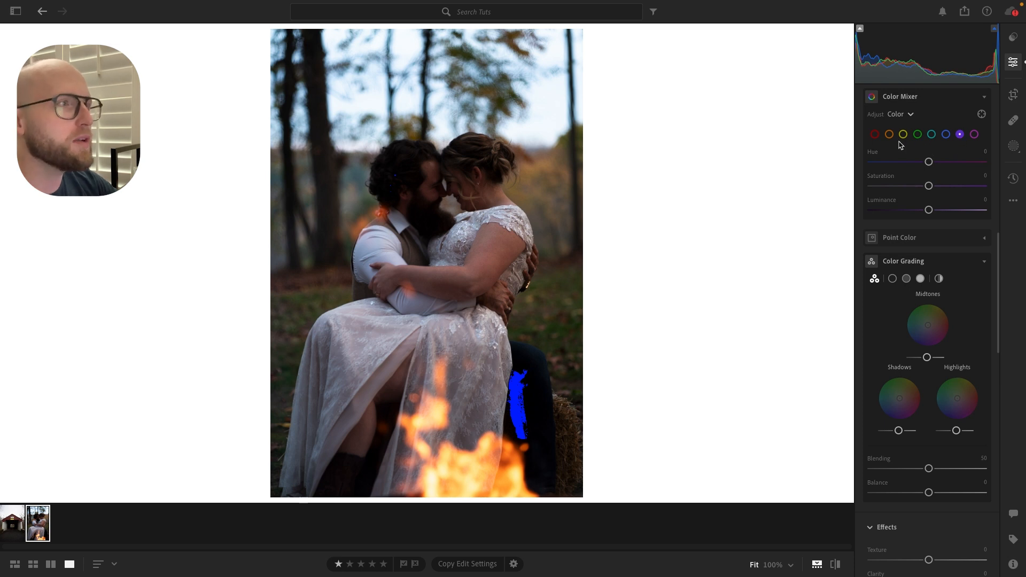
pyautogui.moveTo(844, 146)
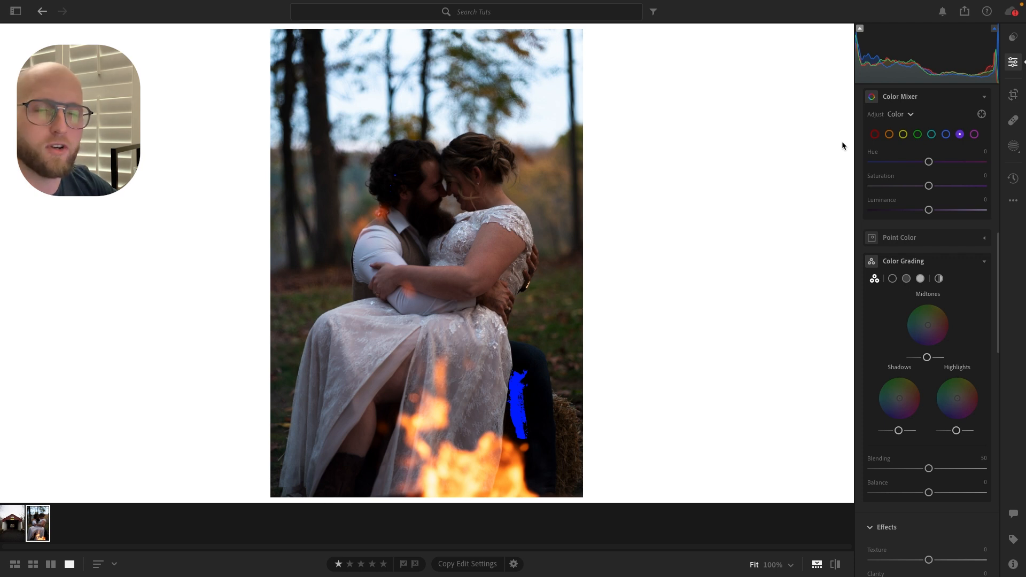
# Step: Mute the greens to saturation -78 and darken them to luminance -42 in Color Mixer
pyautogui.click(917, 134)
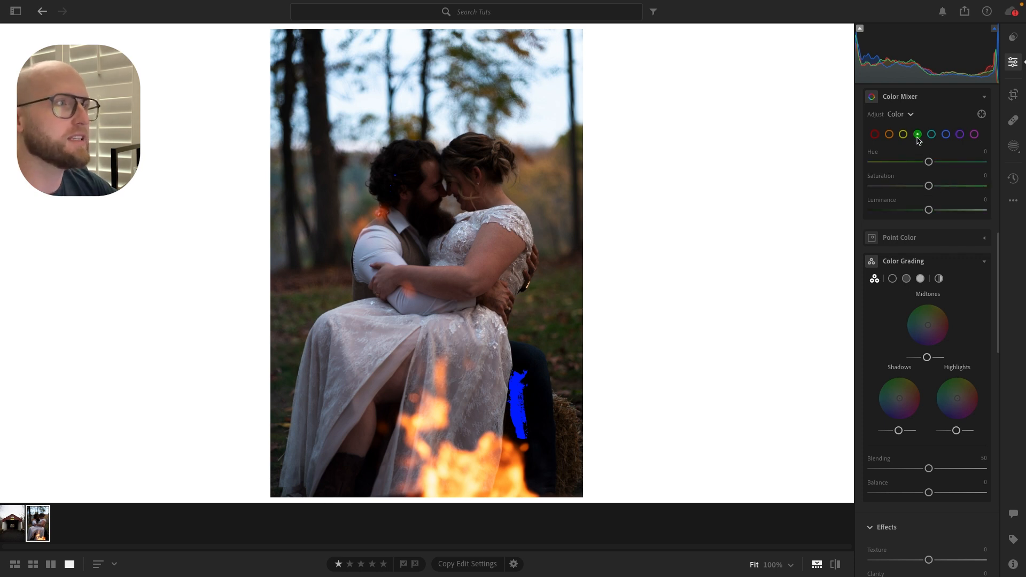
pyautogui.moveTo(917, 134)
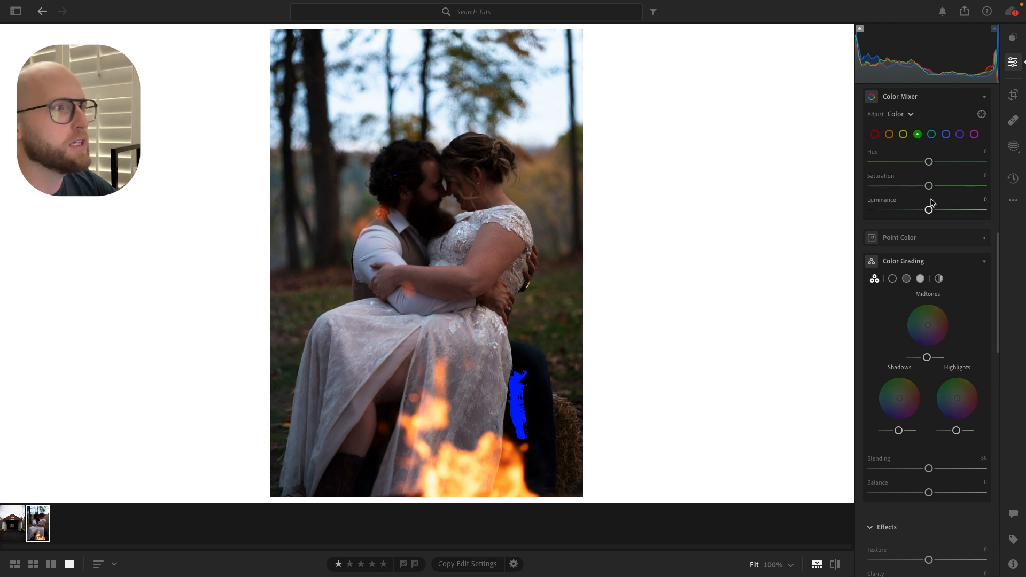
pyautogui.moveTo(929, 186); pyautogui.dragTo(897, 186)
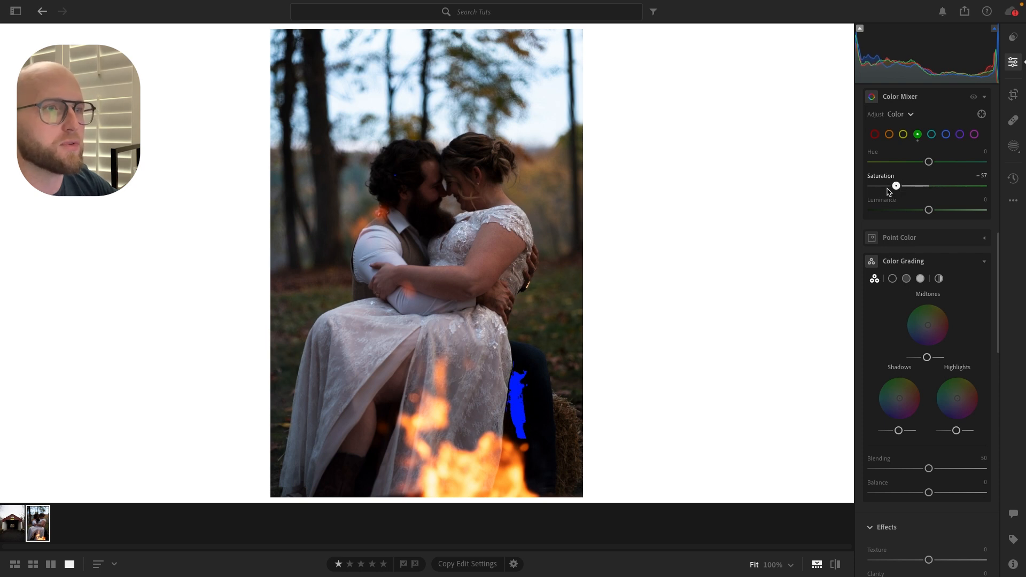
pyautogui.moveTo(896, 186); pyautogui.dragTo(884, 186)
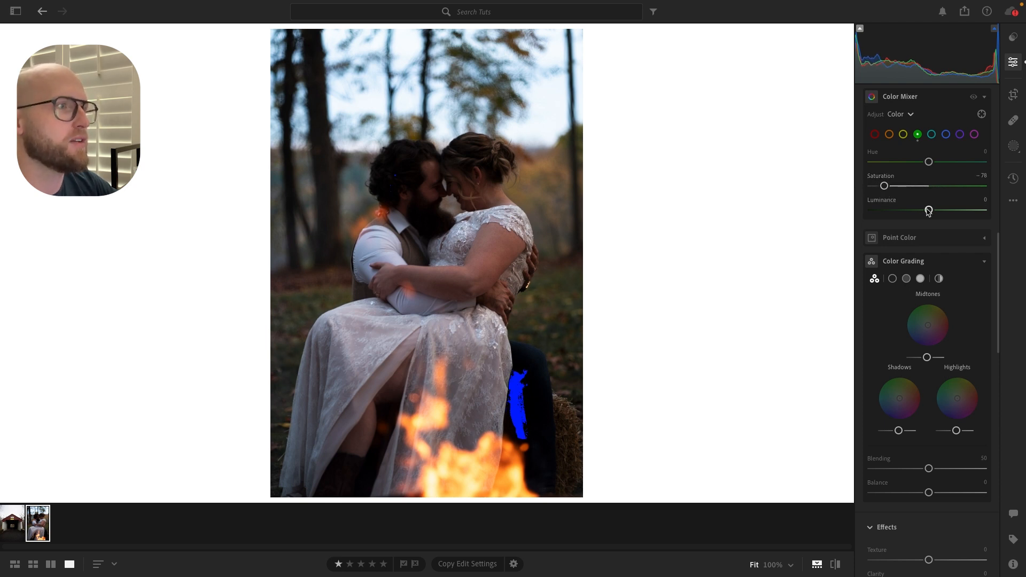
pyautogui.moveTo(928, 210); pyautogui.dragTo(904, 210)
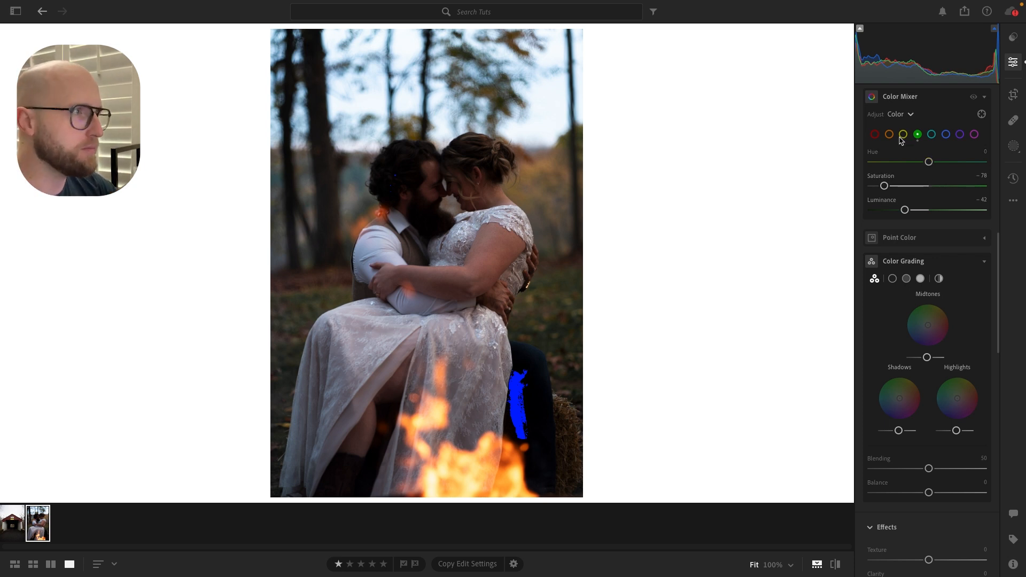
# Step: Mute the purples to saturation -28 and luminance -20, then preview without the mixer edits
pyautogui.click(974, 134)
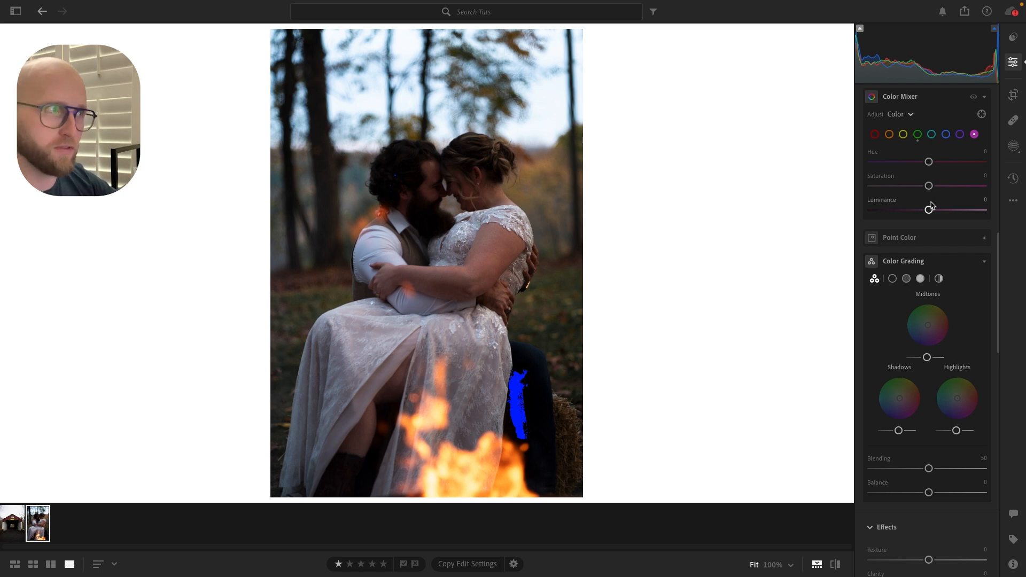
pyautogui.moveTo(929, 186); pyautogui.dragTo(884, 186)
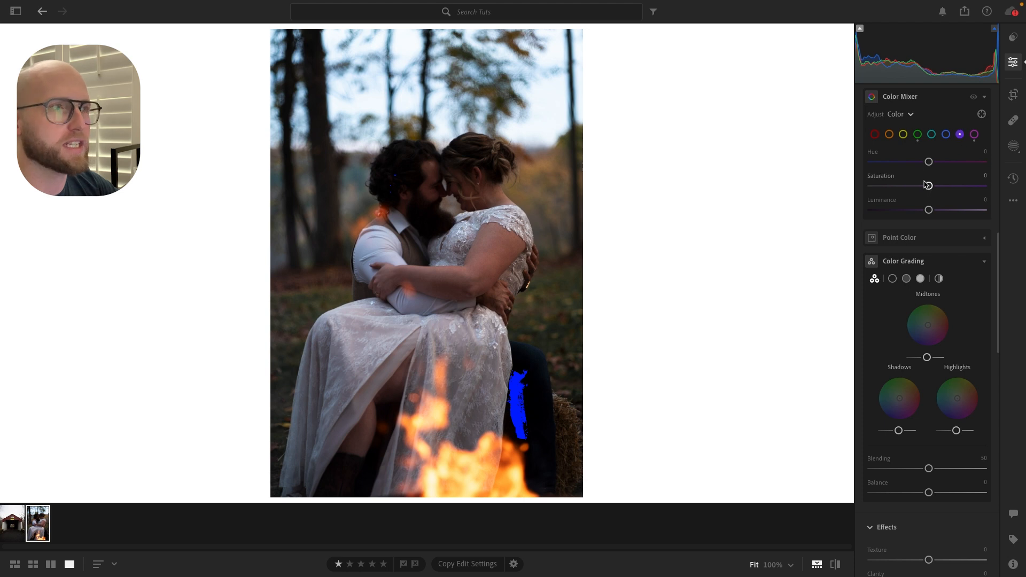
pyautogui.moveTo(929, 210); pyautogui.dragTo(914, 209)
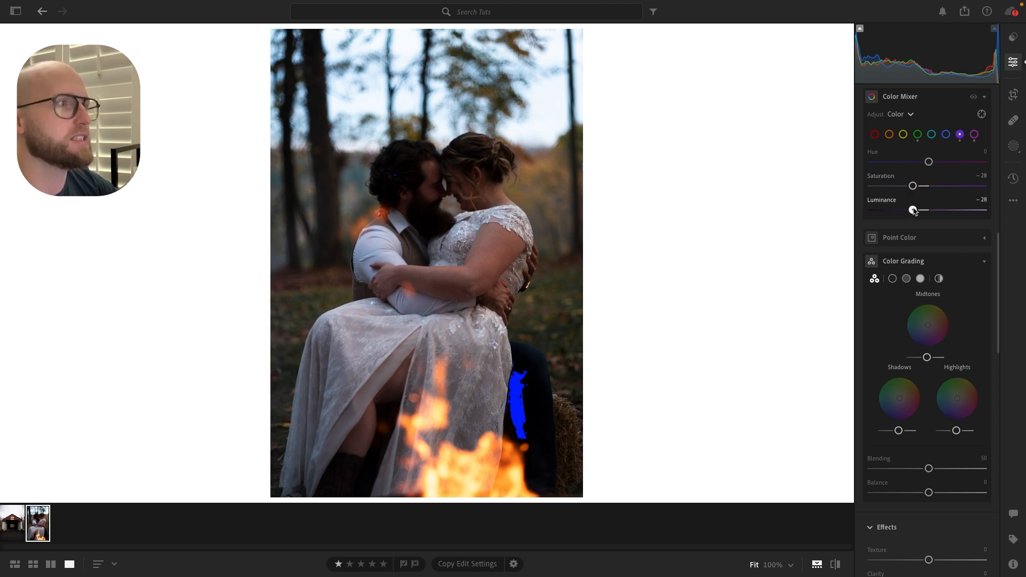
pyautogui.moveTo(915, 210); pyautogui.dragTo(918, 210)
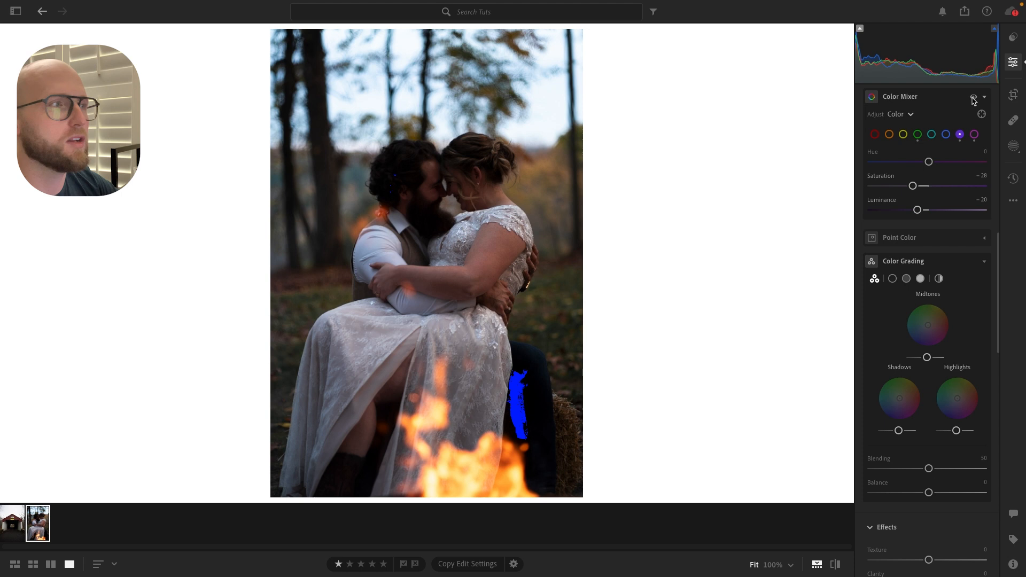
pyautogui.click(903, 134)
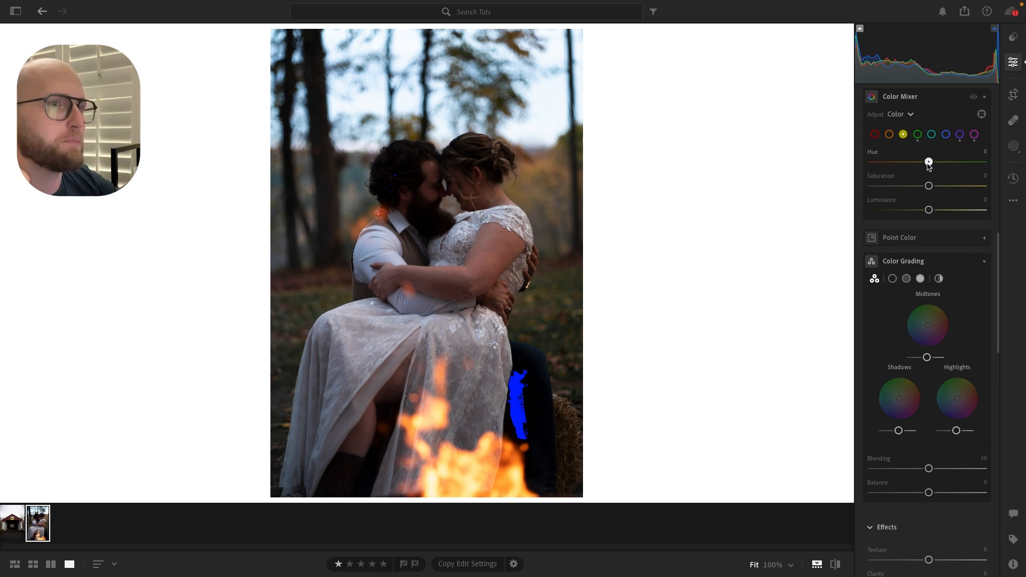
# Step: Set the yellows to hue -31, saturation -20 and luminance +13
pyautogui.moveTo(928, 161); pyautogui.dragTo(911, 161)
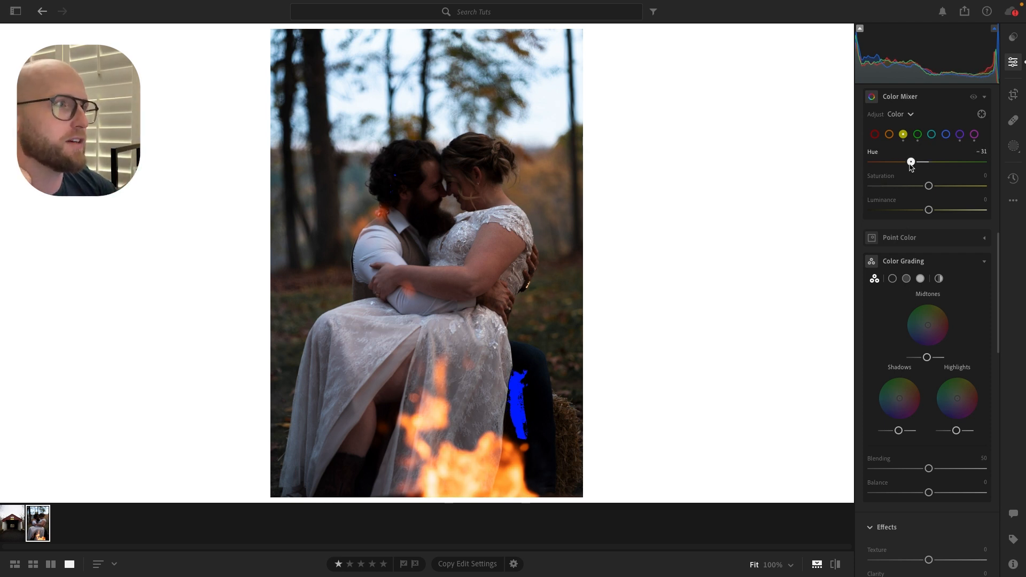
pyautogui.moveTo(928, 186)
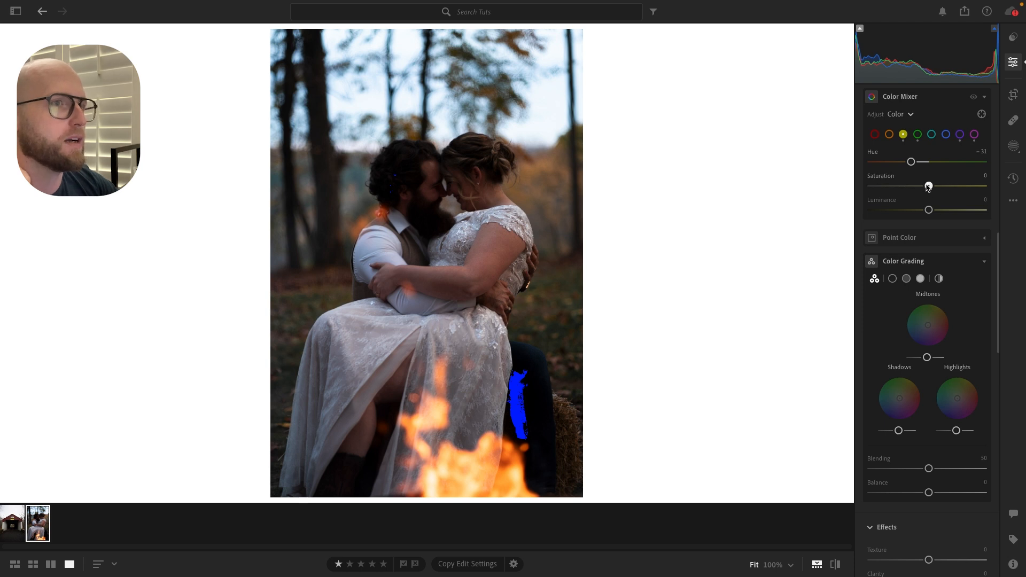
pyautogui.moveTo(927, 186); pyautogui.dragTo(917, 186)
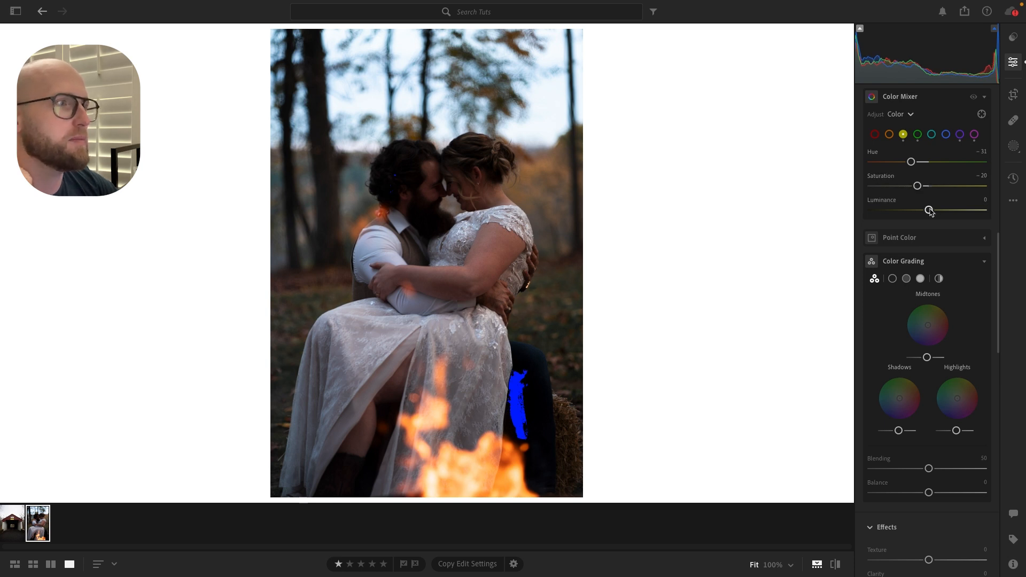
pyautogui.moveTo(929, 210); pyautogui.dragTo(951, 210)
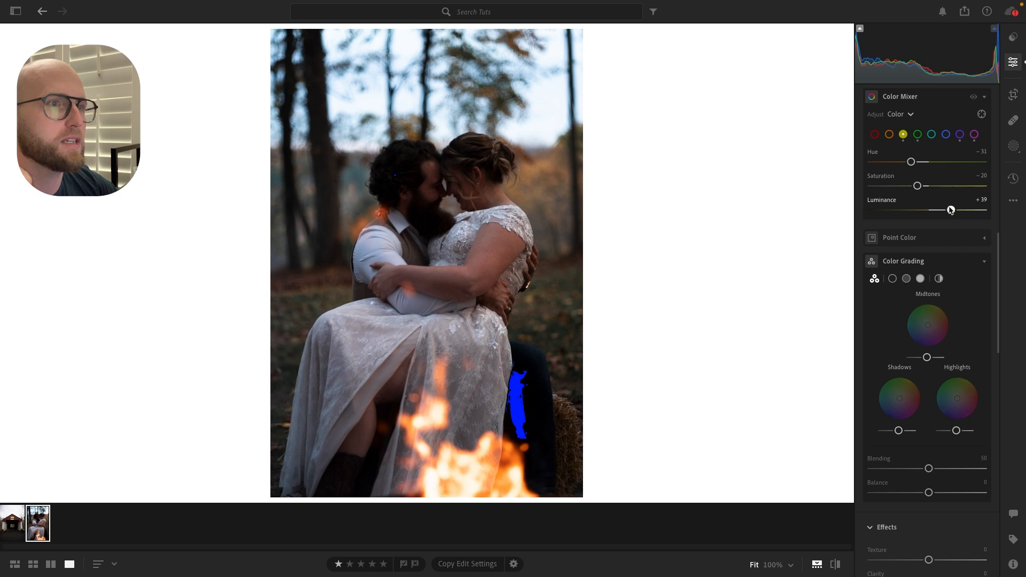
pyautogui.moveTo(950, 209); pyautogui.dragTo(936, 210)
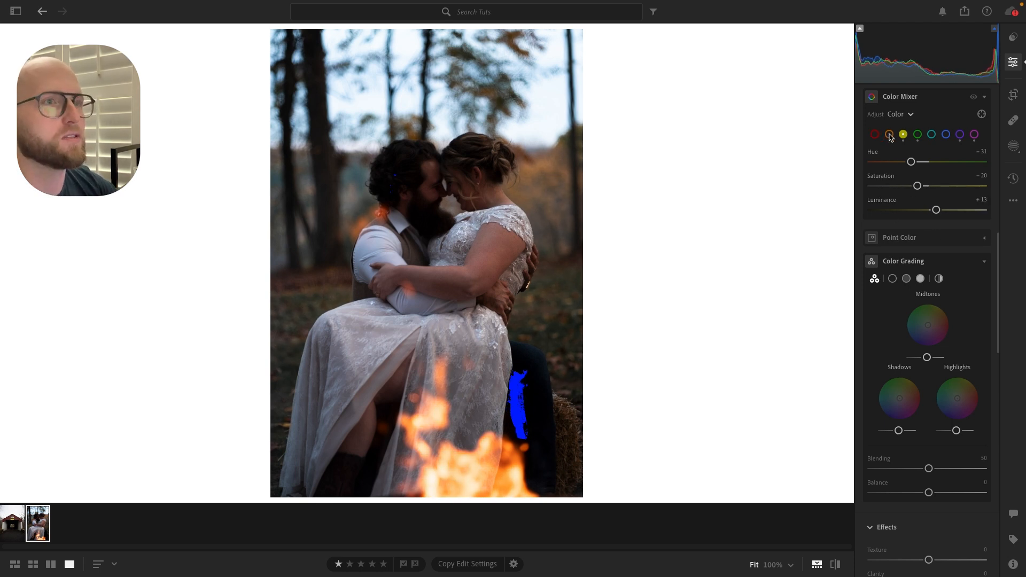
# Step: Slightly desaturate the oranges to -4
pyautogui.click(903, 134)
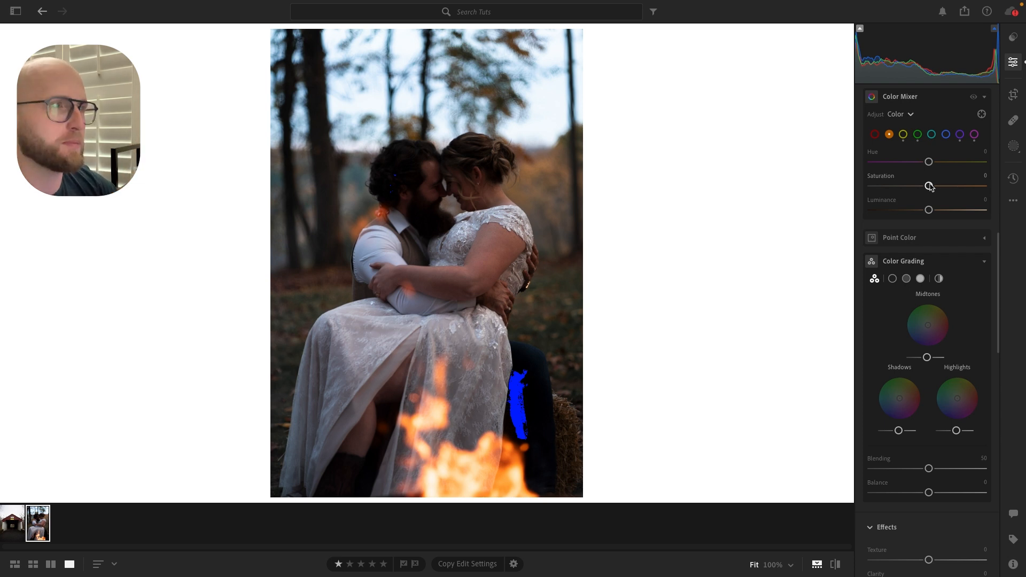
pyautogui.moveTo(929, 186); pyautogui.dragTo(927, 186)
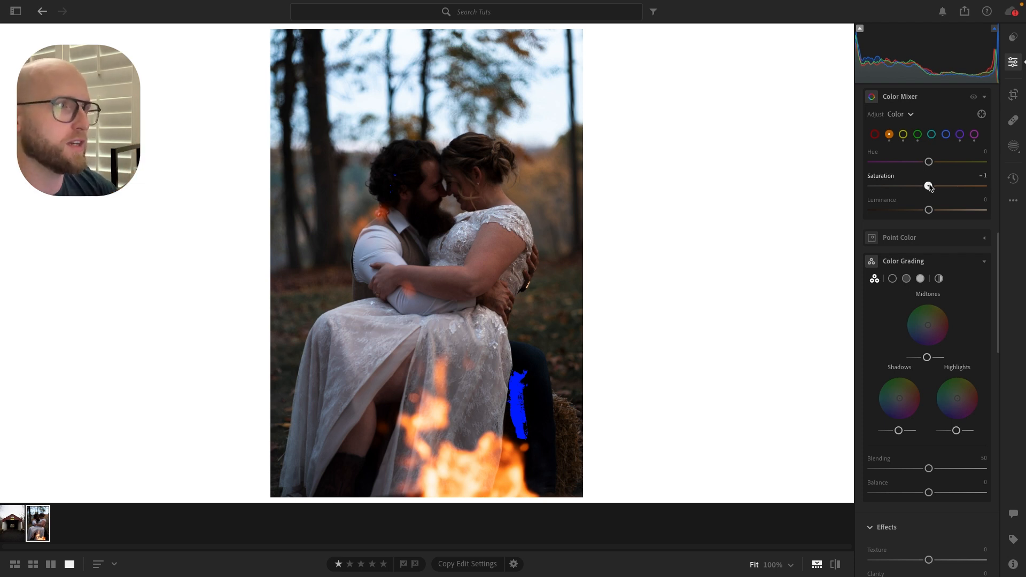
pyautogui.moveTo(929, 186); pyautogui.dragTo(926, 186)
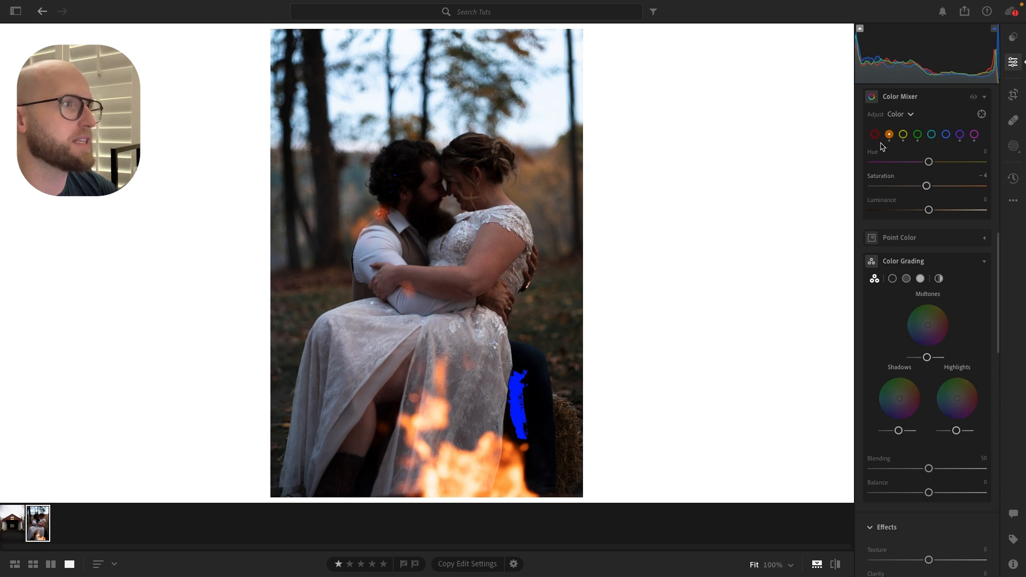
# Step: Shift the red hue to +14 and boost red saturation to +13
pyautogui.click(874, 135)
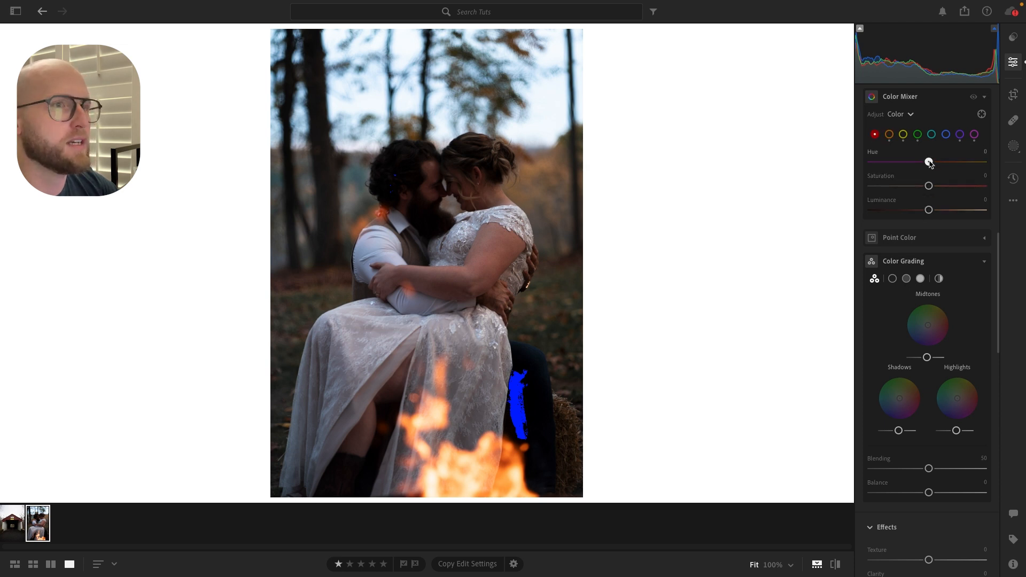
pyautogui.moveTo(927, 161); pyautogui.dragTo(936, 162)
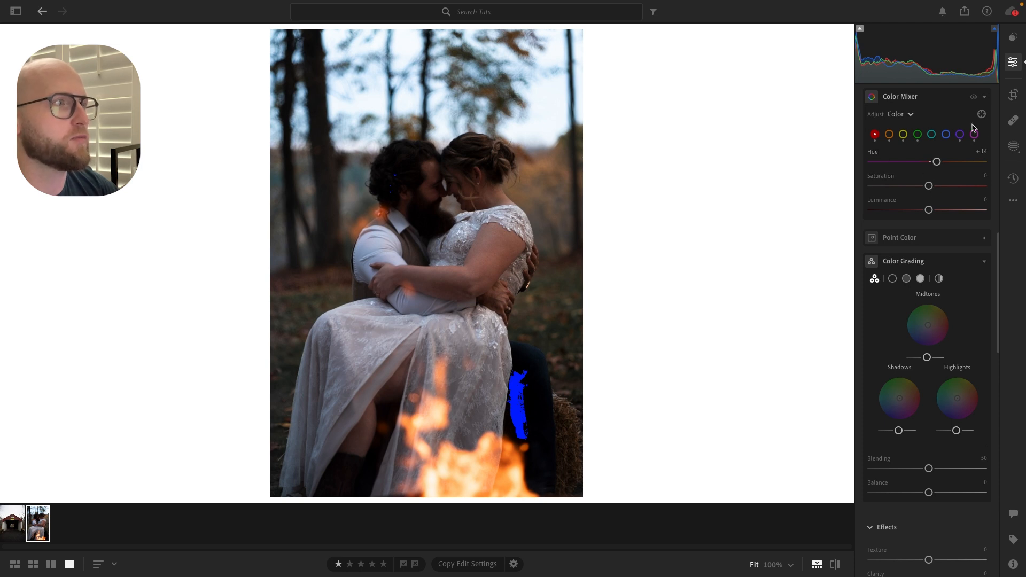
pyautogui.moveTo(929, 186)
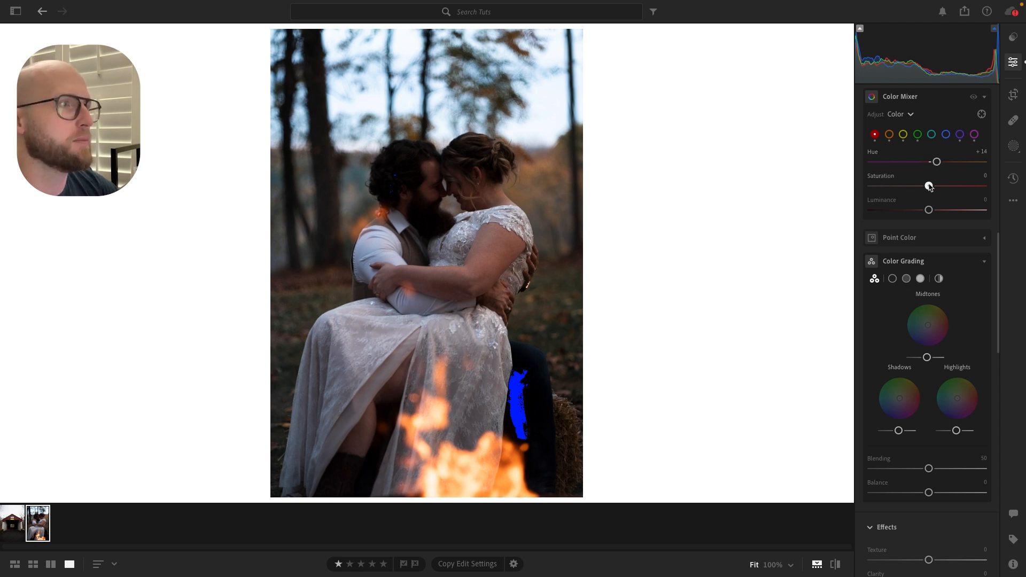
pyautogui.moveTo(927, 186); pyautogui.dragTo(937, 186)
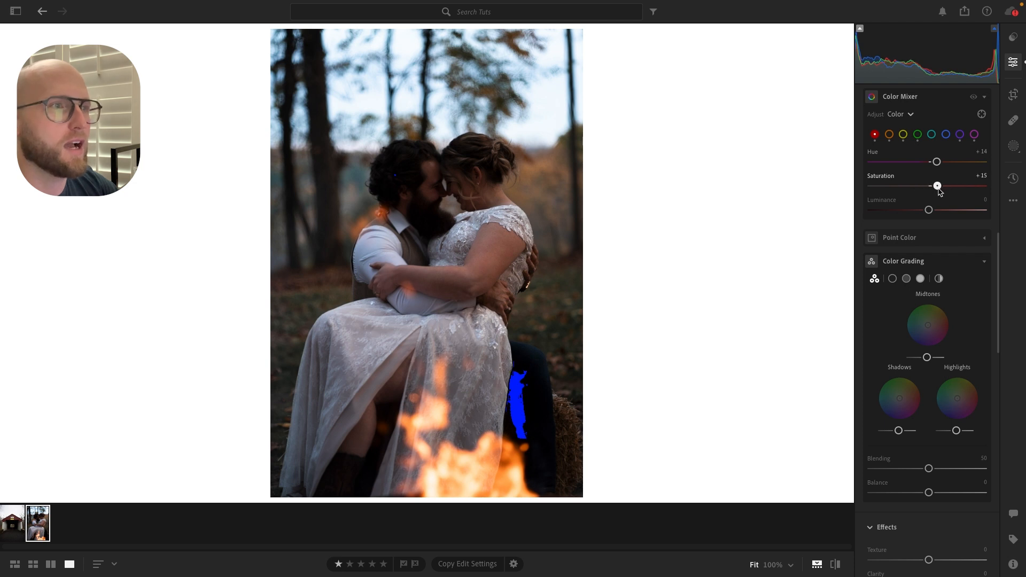
pyautogui.moveTo(936, 185); pyautogui.dragTo(935, 185)
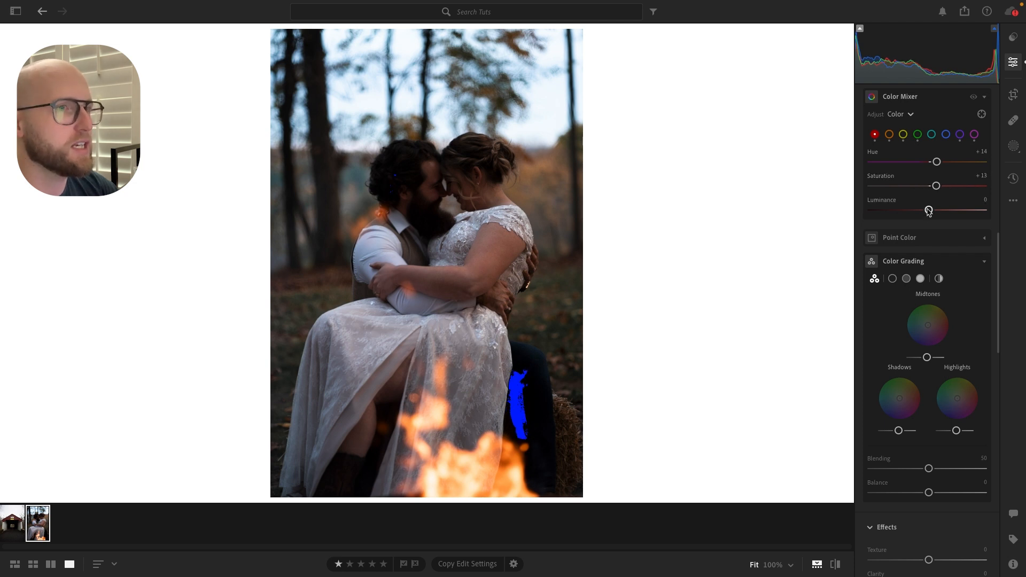
pyautogui.moveTo(928, 210); pyautogui.dragTo(921, 210)
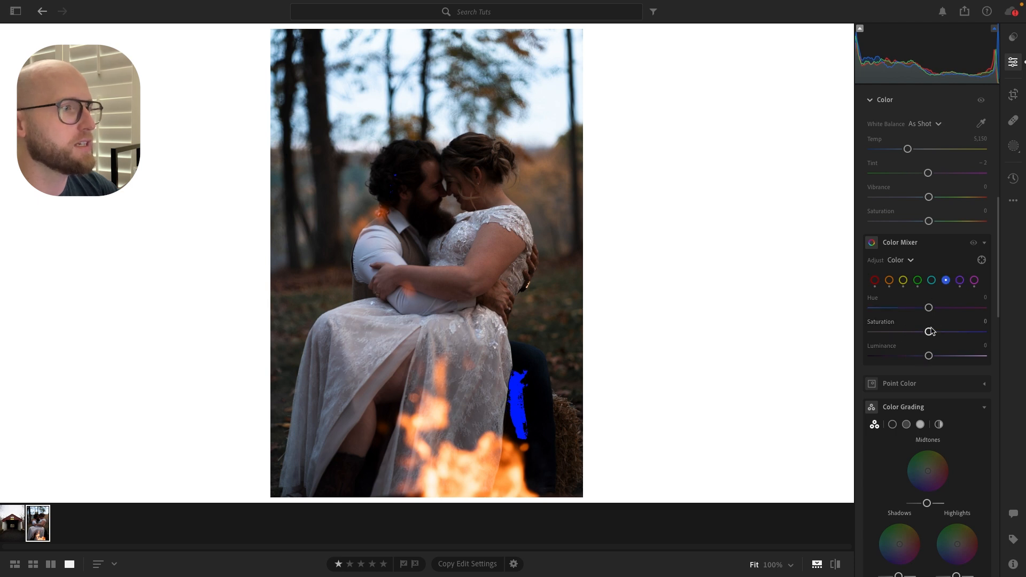
# Step: Reduce aqua saturation to -21, keeping its luminance neutral
pyautogui.moveTo(928, 332); pyautogui.dragTo(916, 332)
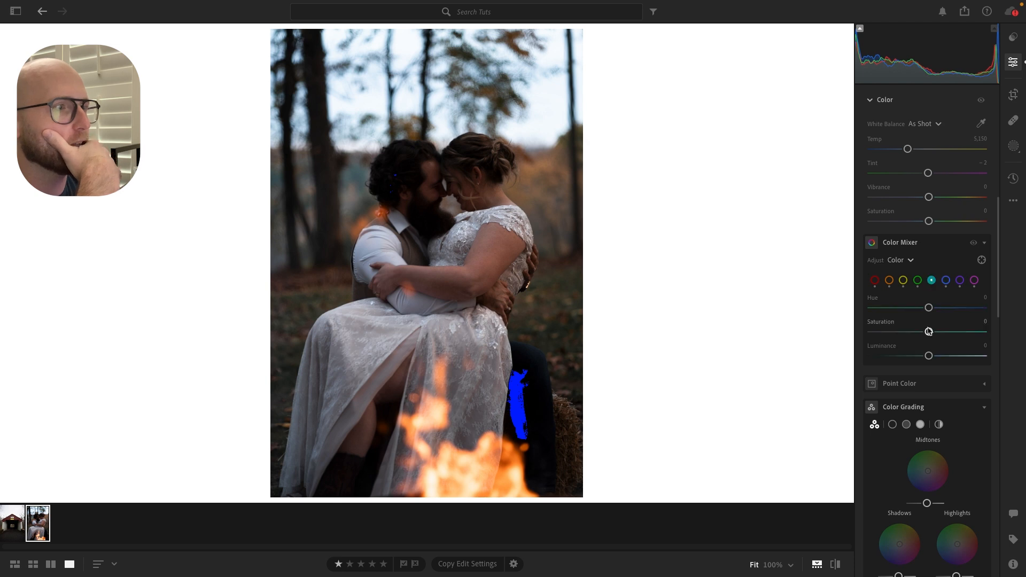
pyautogui.moveTo(929, 331); pyautogui.dragTo(985, 332)
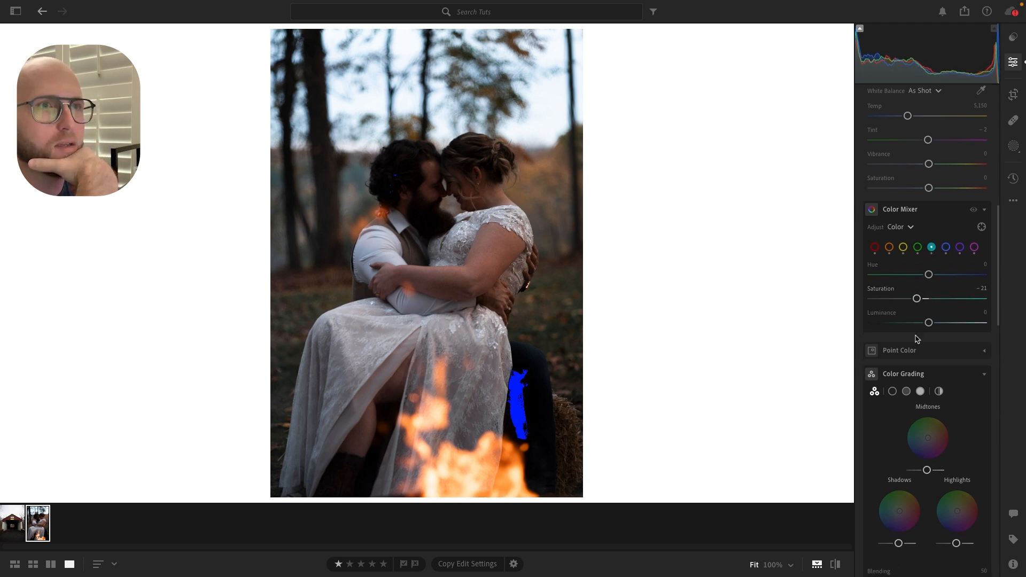
pyautogui.moveTo(928, 322); pyautogui.dragTo(948, 322)
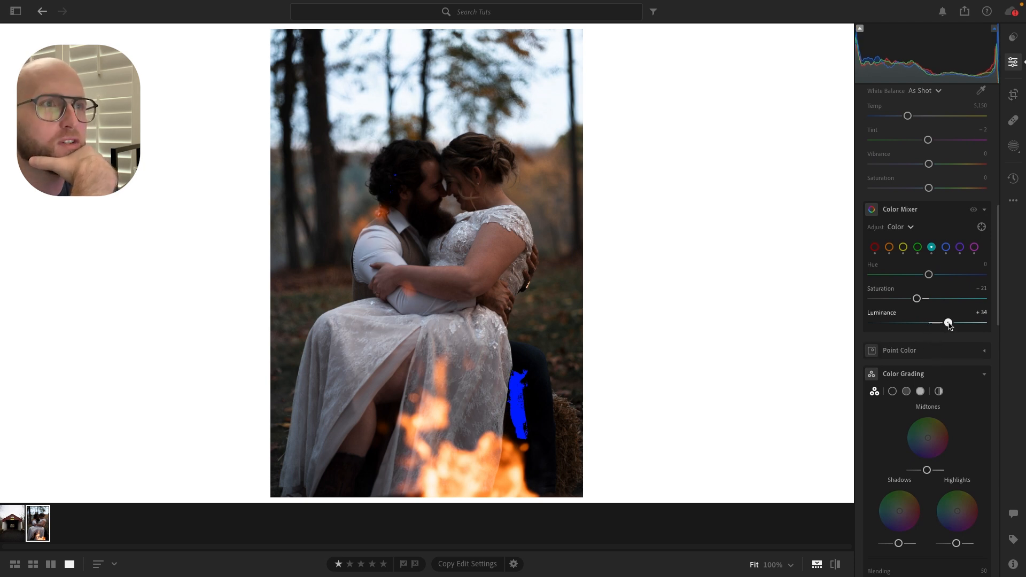
pyautogui.moveTo(947, 321); pyautogui.dragTo(895, 322)
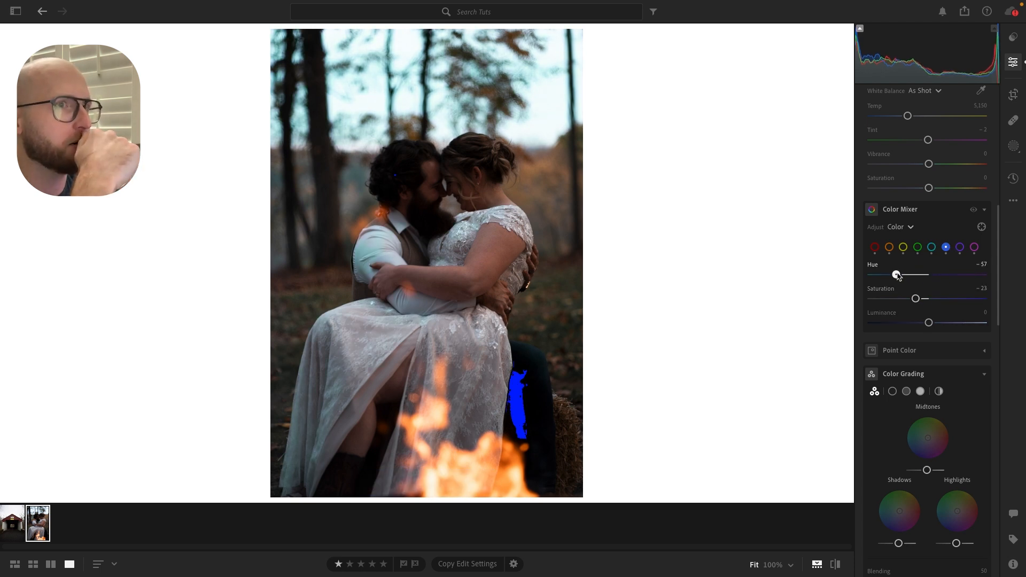
# Step: Pull the blue hue to -26 and shift the aqua hue to +51
pyautogui.moveTo(898, 275); pyautogui.dragTo(915, 275)
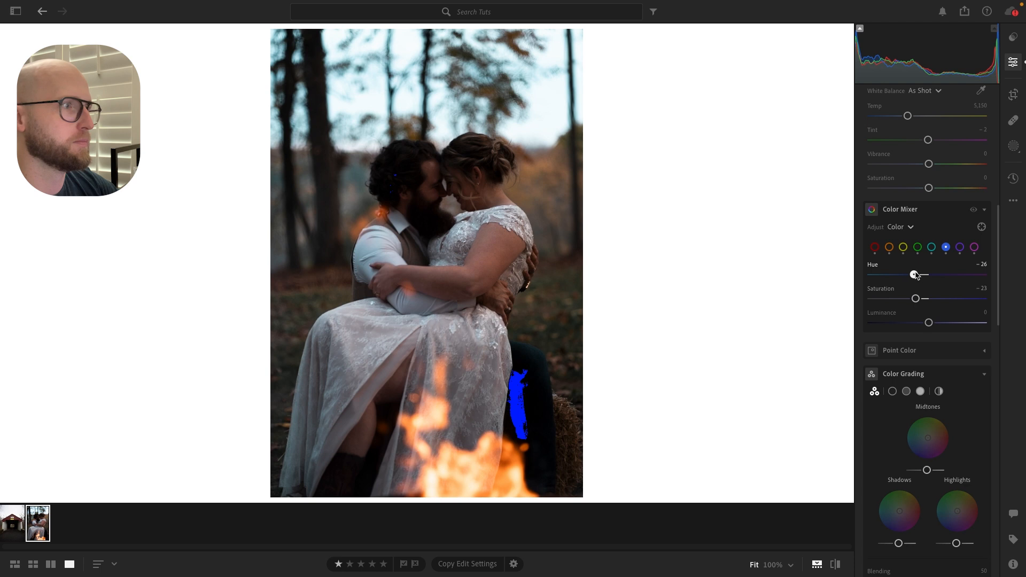
pyautogui.moveTo(904, 275); pyautogui.dragTo(928, 274)
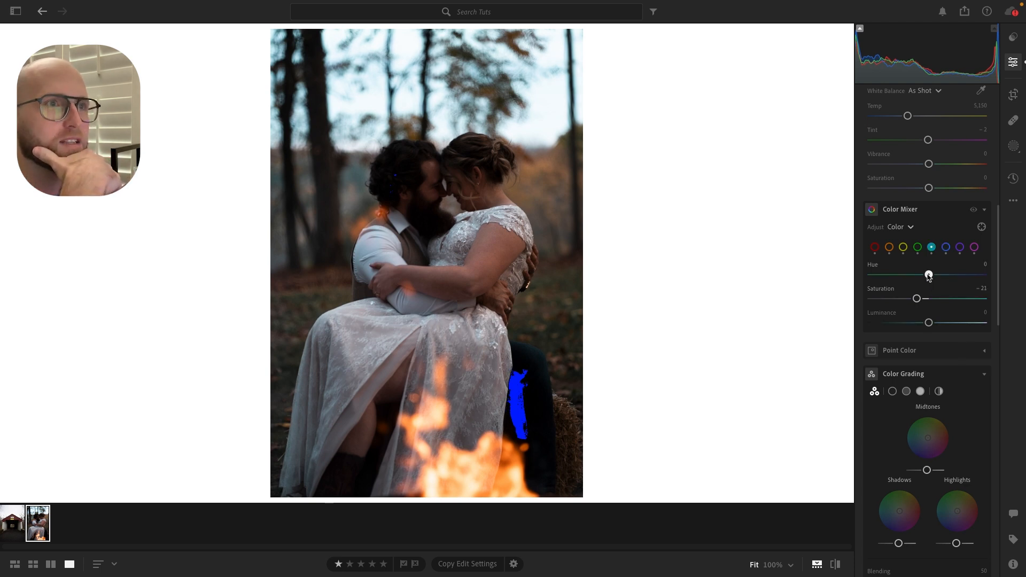
pyautogui.moveTo(927, 274); pyautogui.dragTo(959, 274)
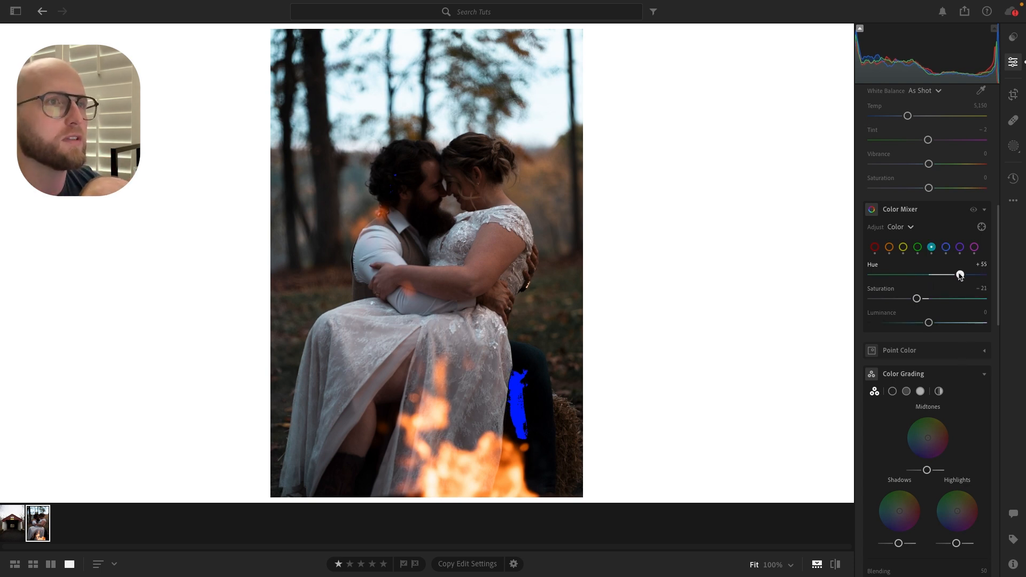
pyautogui.moveTo(959, 275); pyautogui.dragTo(957, 275)
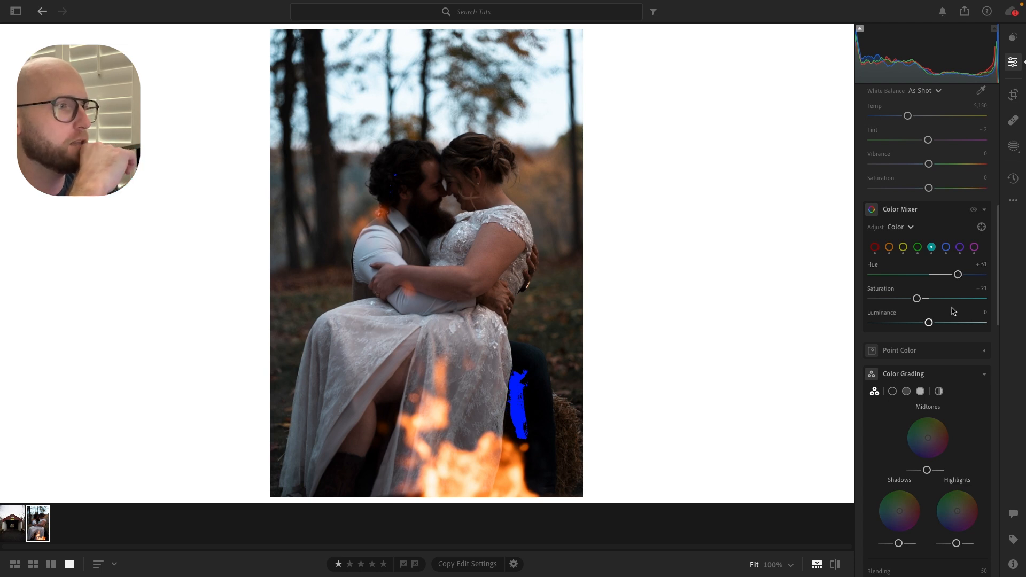
pyautogui.scroll(-3)
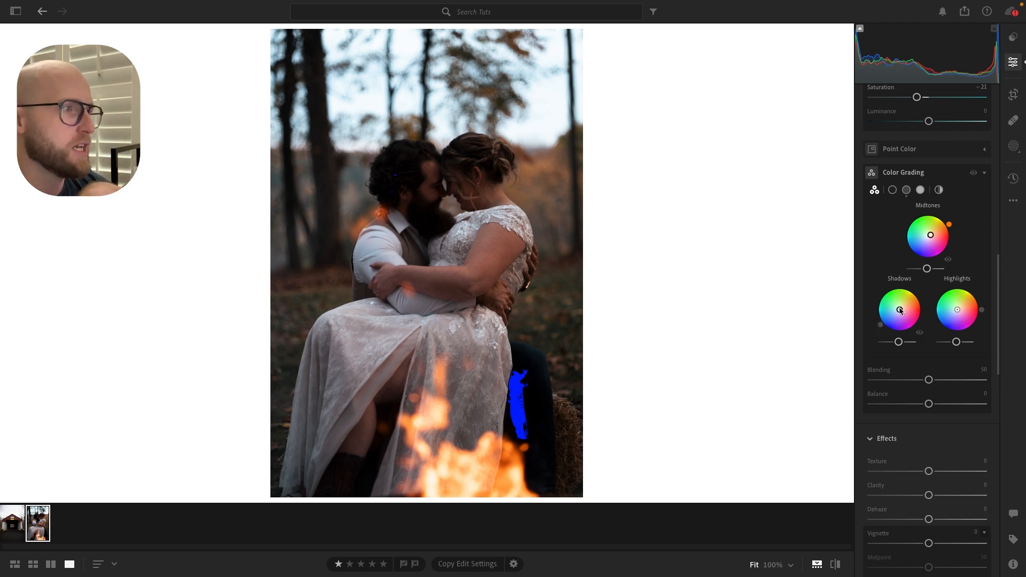
# Step: Tint the shadows cool blue at hue 222, saturation 9, and compare with the grade hidden
pyautogui.moveTo(899, 309); pyautogui.dragTo(901, 314)
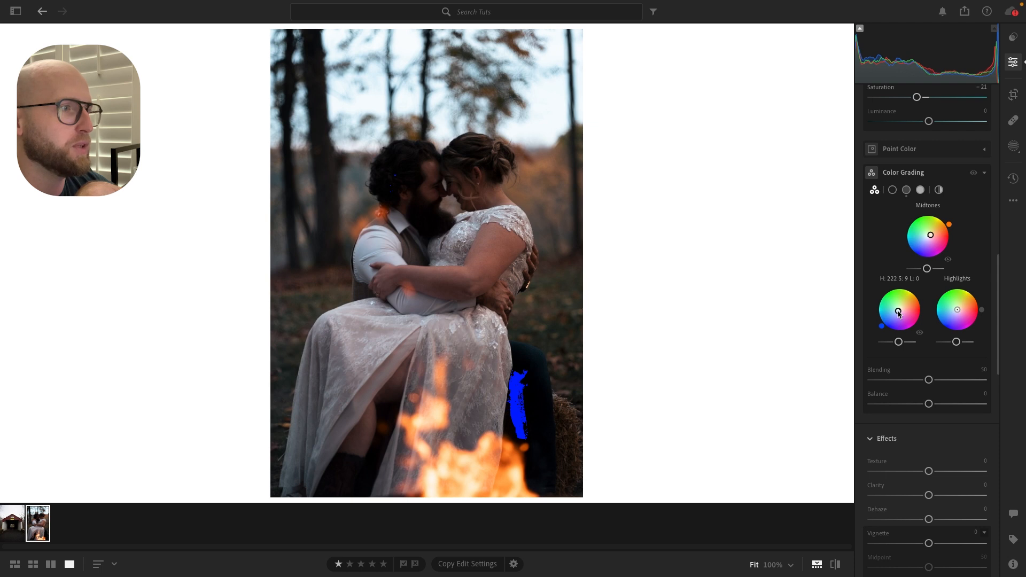
pyautogui.moveTo(898, 310); pyautogui.dragTo(881, 327)
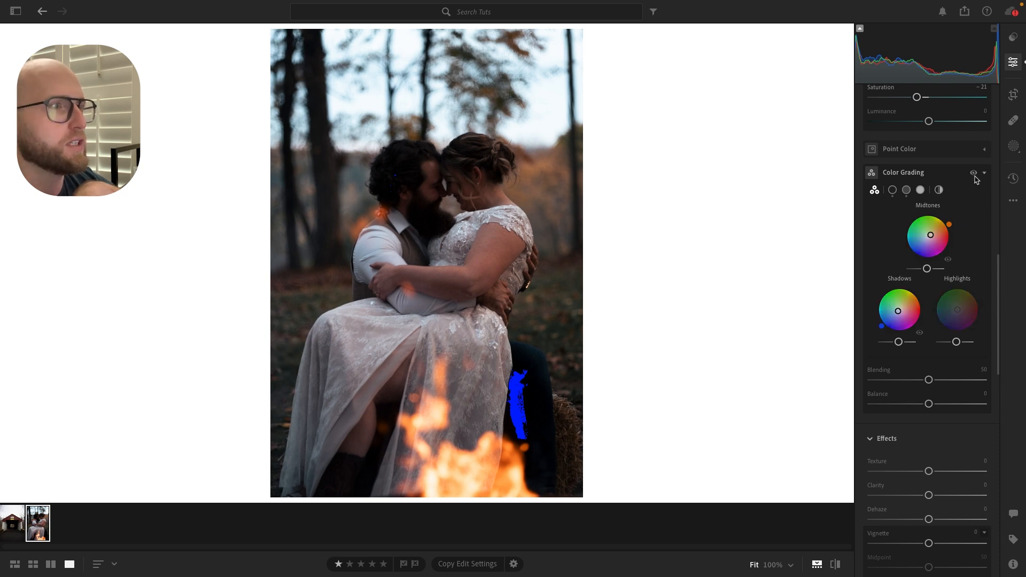
pyautogui.click(974, 172)
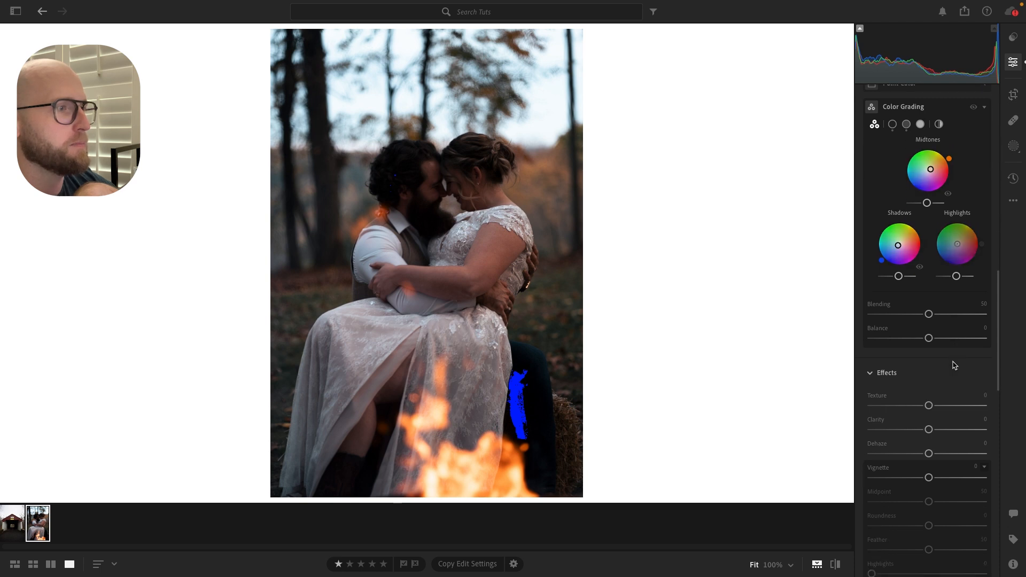
pyautogui.moveTo(929, 405); pyautogui.dragTo(923, 405)
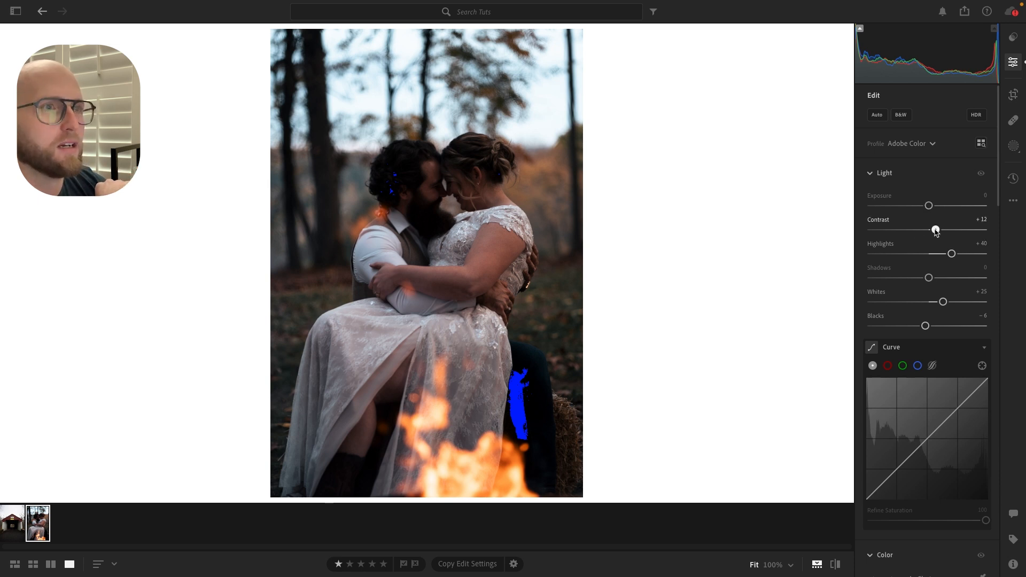
# Step: Raise the overall contrast from +12 to +34
pyautogui.moveTo(936, 230); pyautogui.dragTo(953, 230)
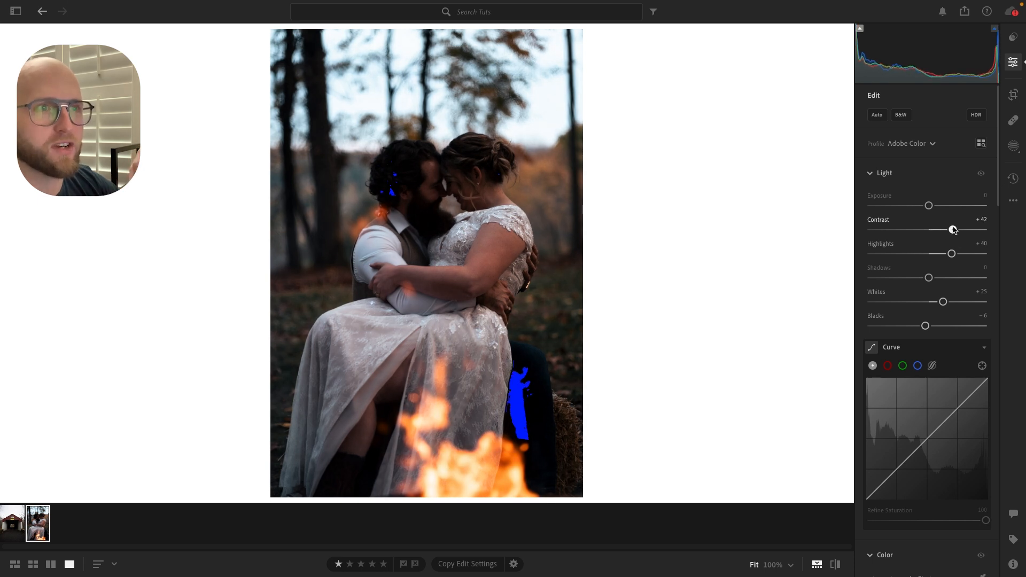
pyautogui.moveTo(953, 229); pyautogui.dragTo(947, 229)
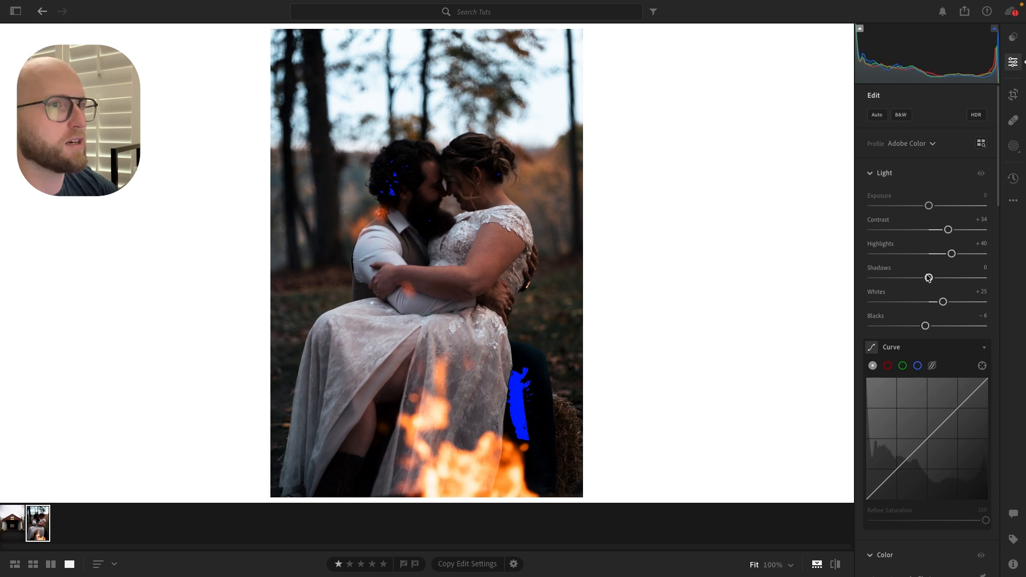
pyautogui.moveTo(1015, 147)
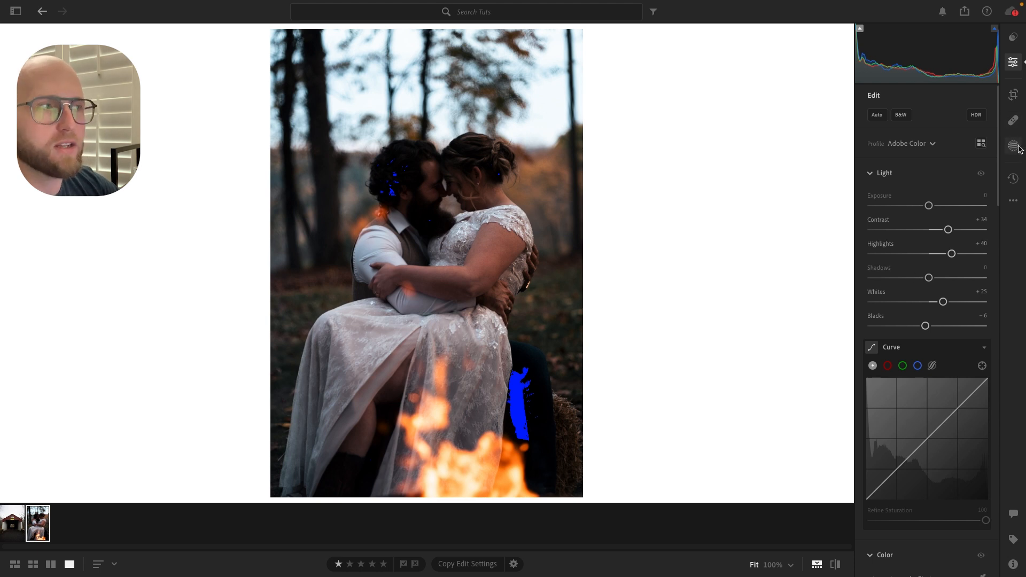
# Step: In Masking, raise Mask 1's exposure sharply to about +3.56
pyautogui.click(1014, 146)
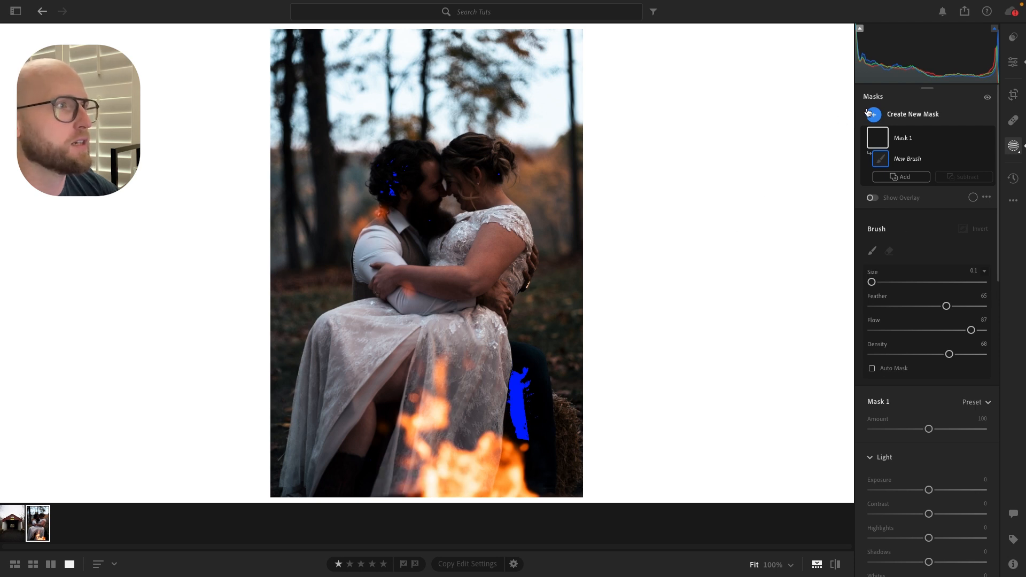
pyautogui.click(873, 114)
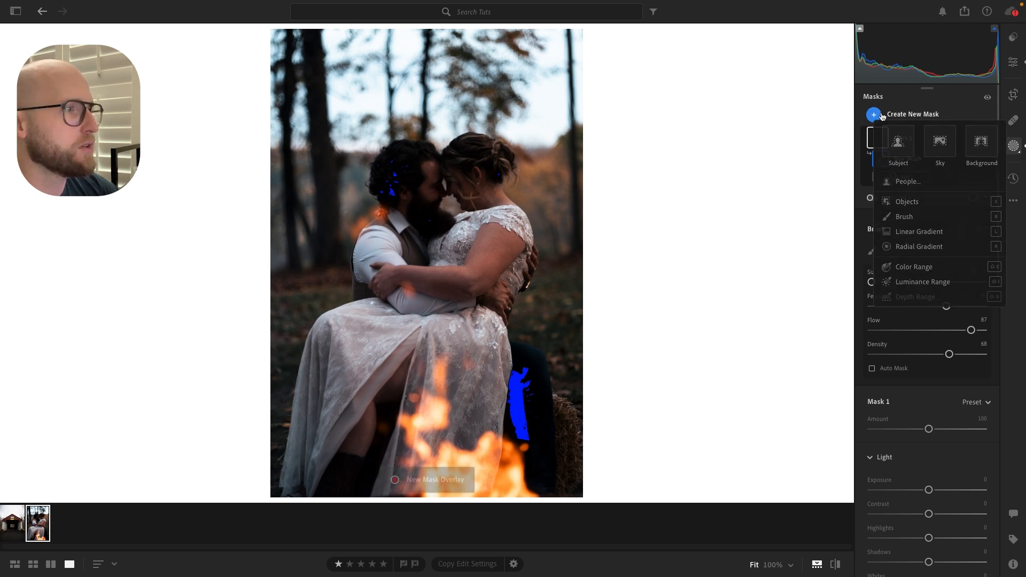
pyautogui.click(904, 215)
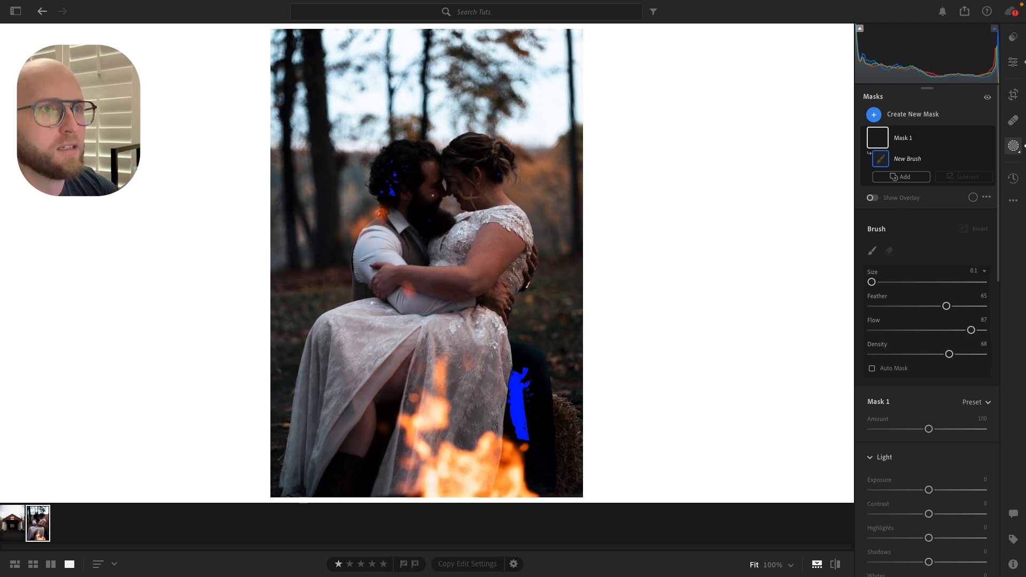
pyautogui.moveTo(871, 281); pyautogui.dragTo(904, 282)
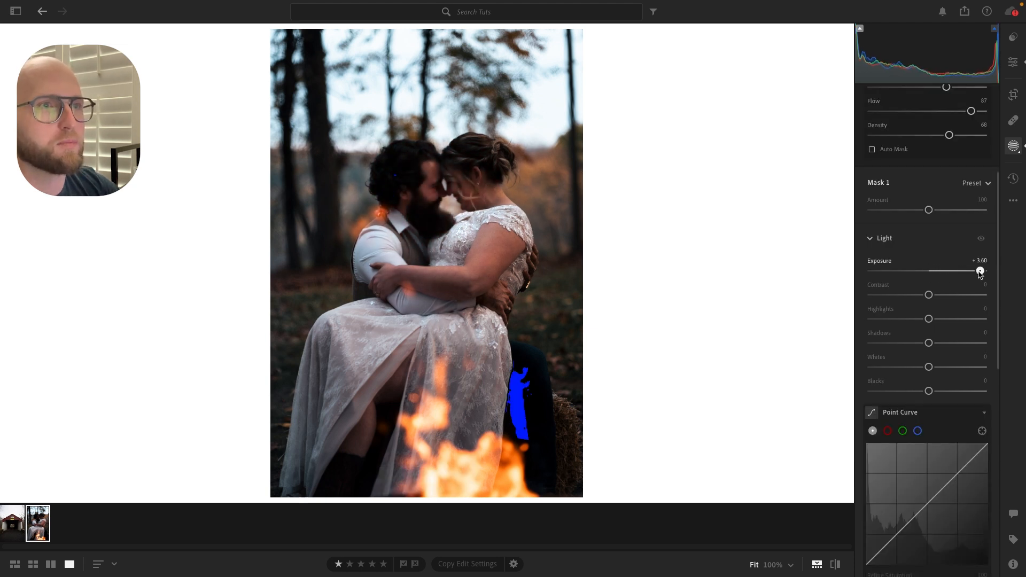
pyautogui.moveTo(979, 271); pyautogui.dragTo(980, 271)
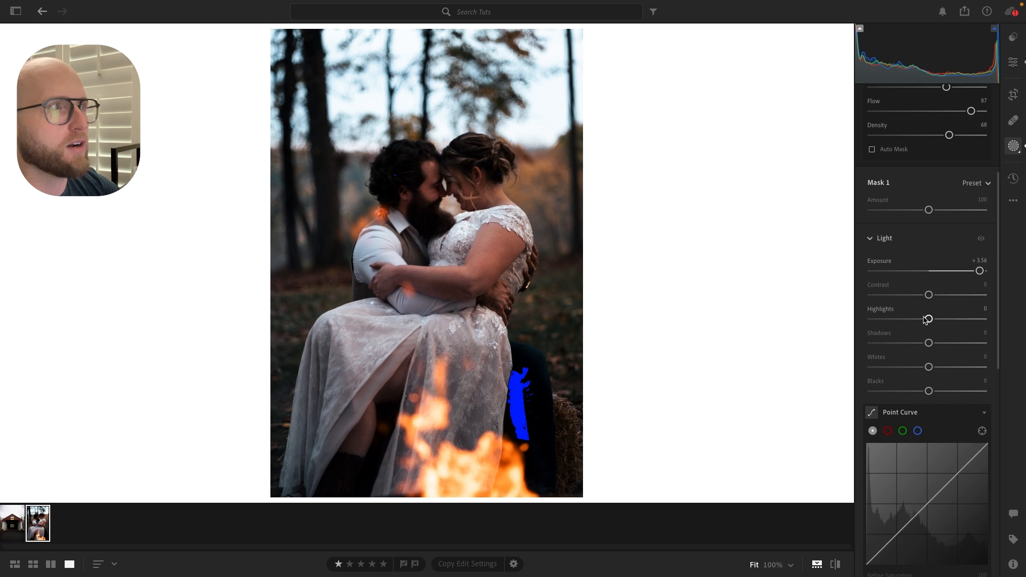
pyautogui.moveTo(928, 343)
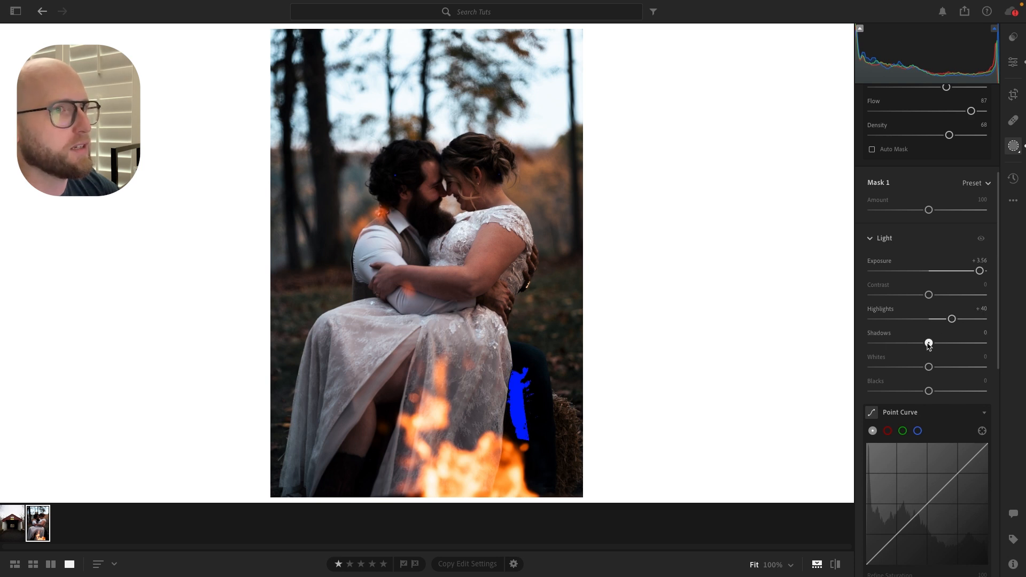
# Step: Lift the masked area's shadows to +97
pyautogui.moveTo(929, 343); pyautogui.dragTo(987, 343)
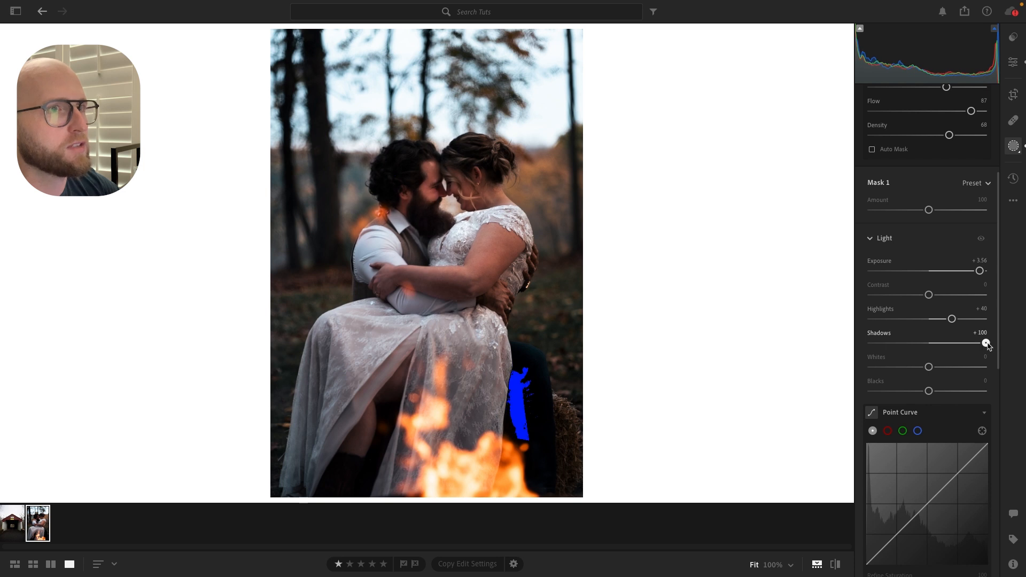
pyautogui.moveTo(988, 343); pyautogui.dragTo(985, 343)
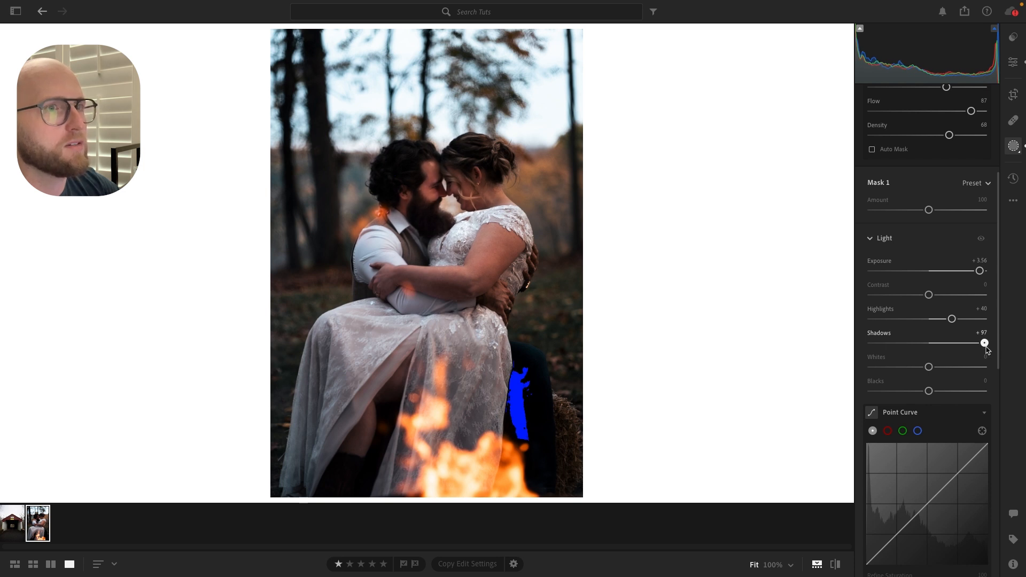
pyautogui.scroll(-3)
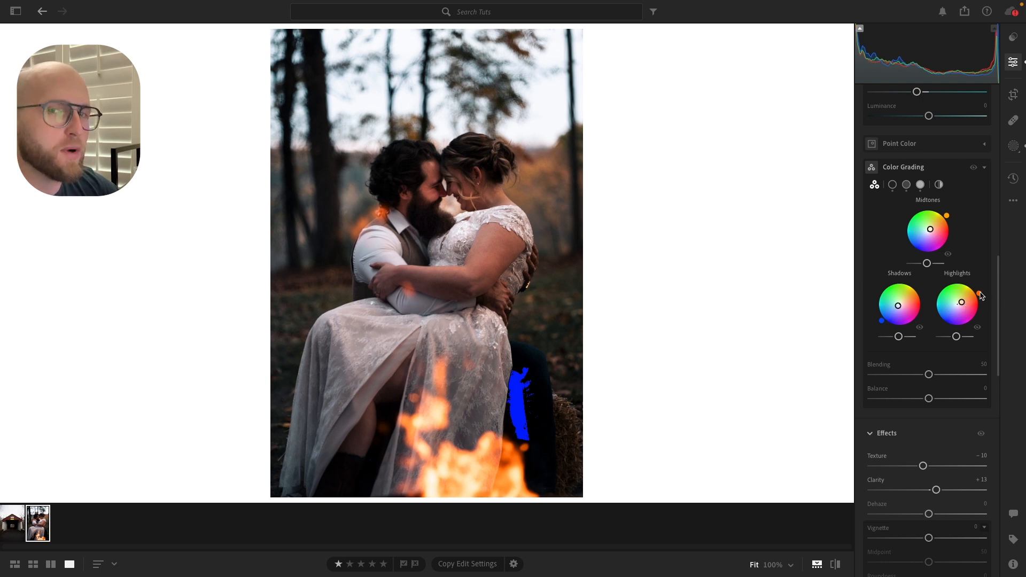
# Step: Move the highlights color grade tint from warm orange to blue
pyautogui.moveTo(976, 295); pyautogui.dragTo(980, 299)
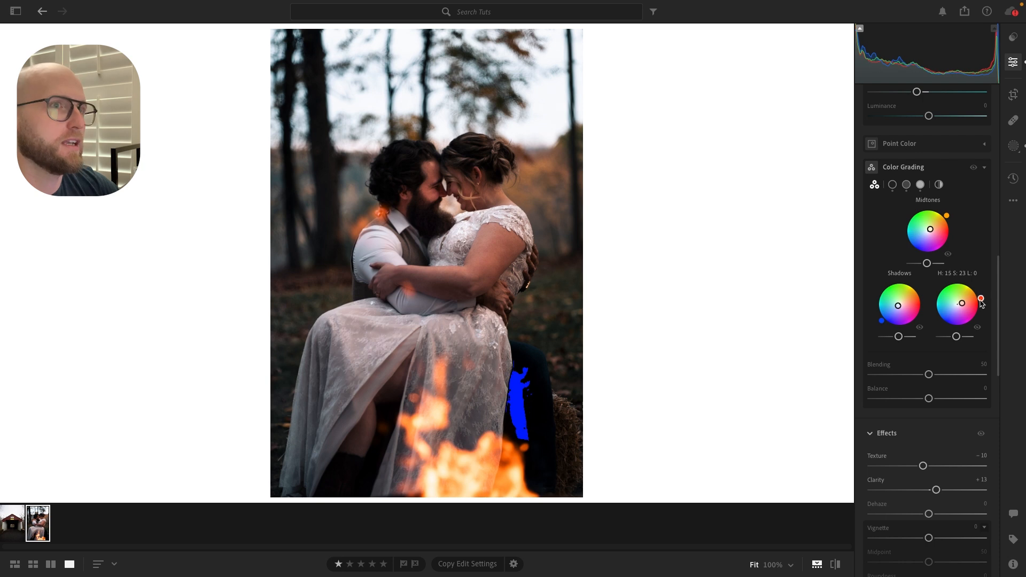
pyautogui.moveTo(980, 299); pyautogui.dragTo(937, 320)
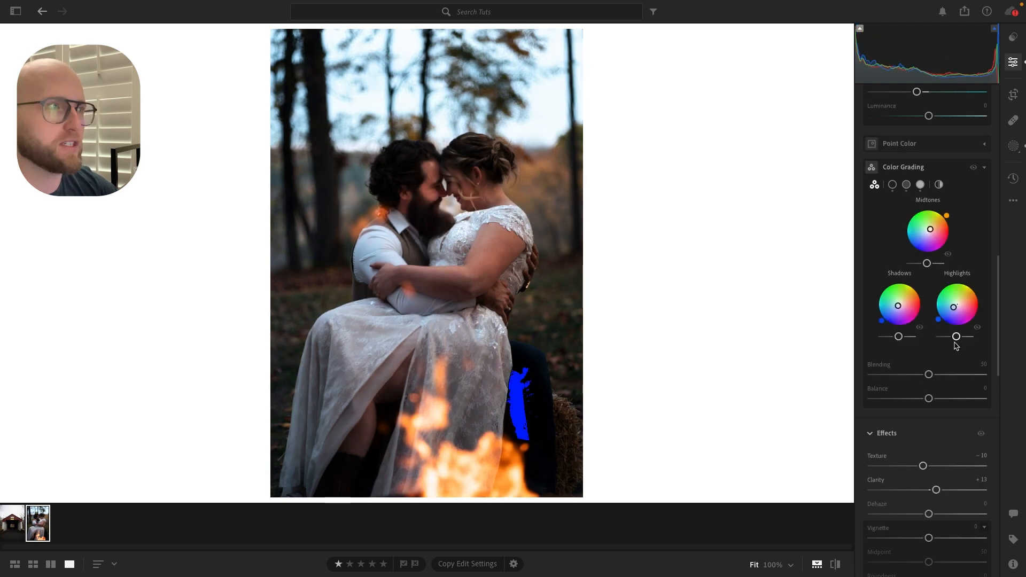
pyautogui.scroll(-3)
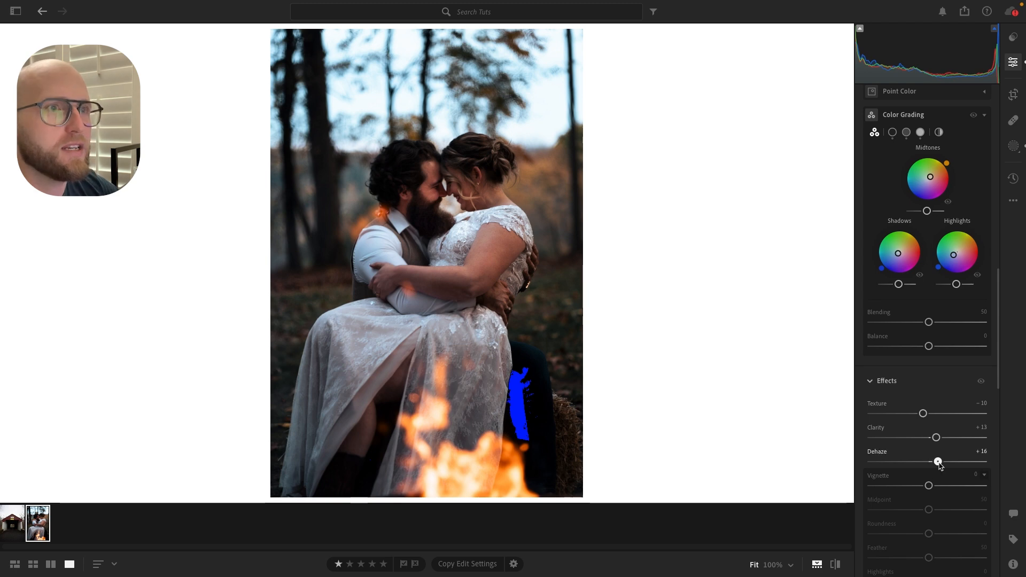
# Step: Set Dehaze to about +19 in the Effects panel
pyautogui.moveTo(938, 461); pyautogui.dragTo(932, 461)
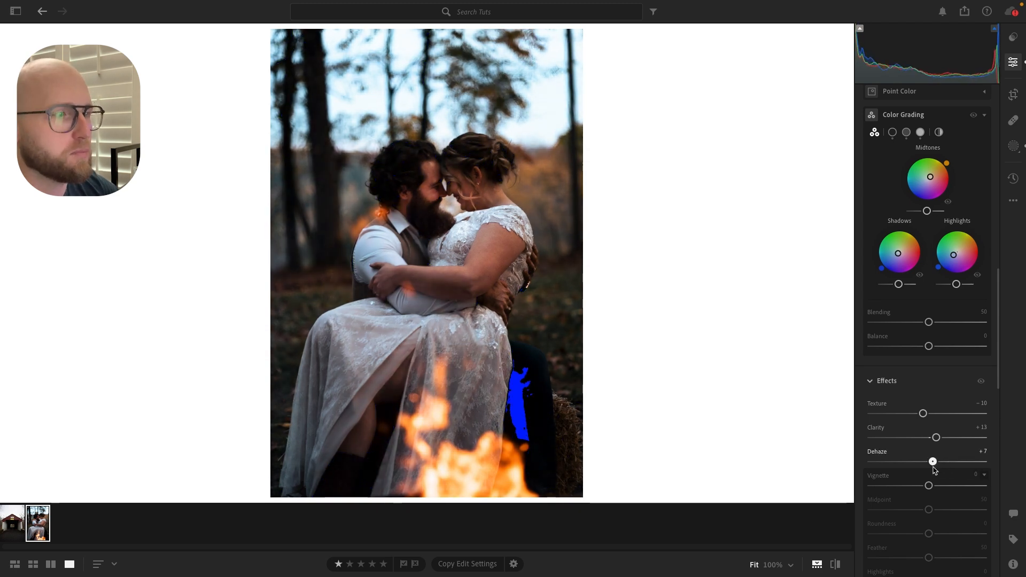
pyautogui.moveTo(932, 461); pyautogui.dragTo(940, 461)
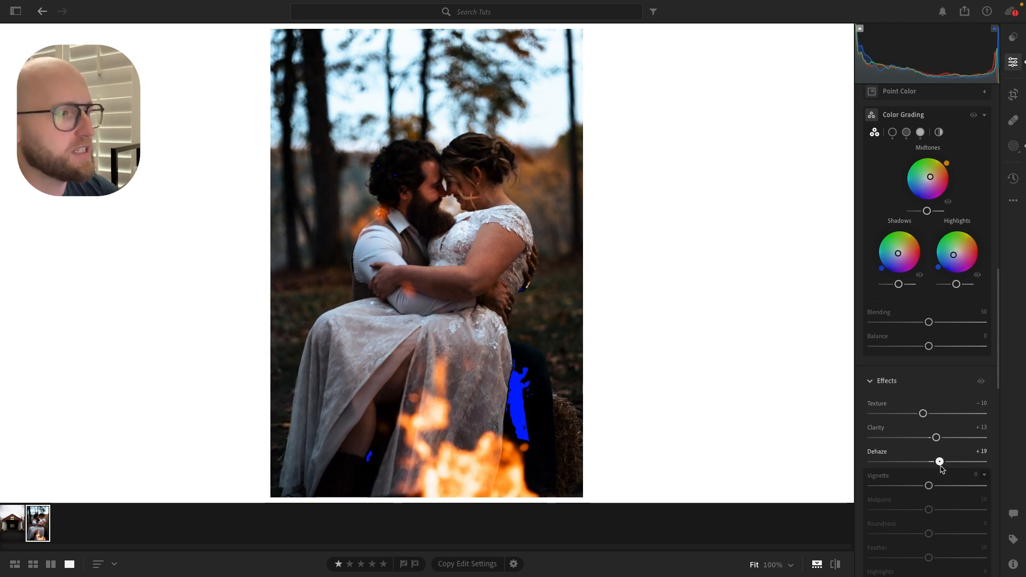
pyautogui.moveTo(940, 461); pyautogui.dragTo(936, 461)
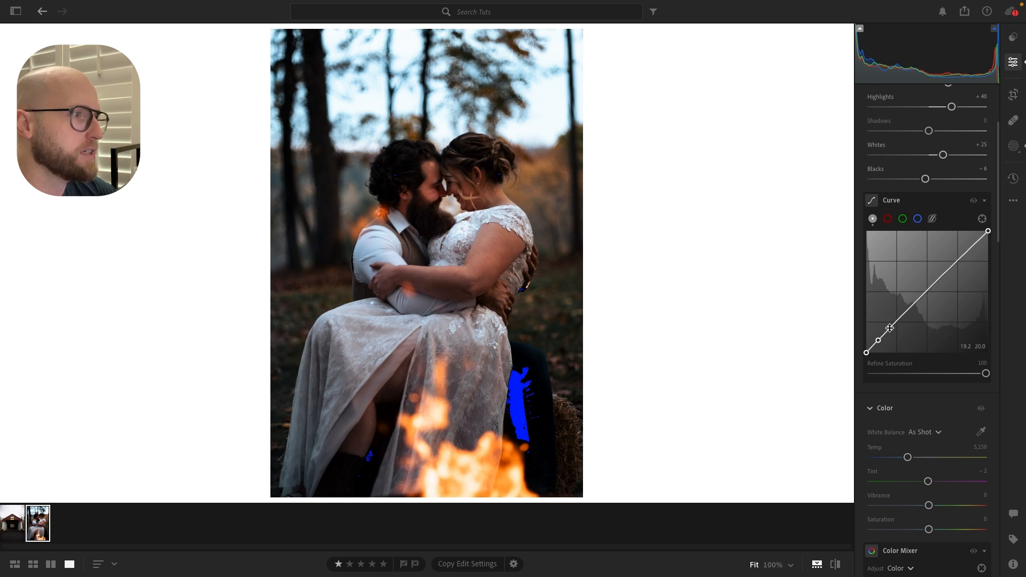
# Step: Anchor the lower tone curve and deep shadows so midtones hold while the blacks can move
pyautogui.moveTo(890, 327); pyautogui.dragTo(901, 319)
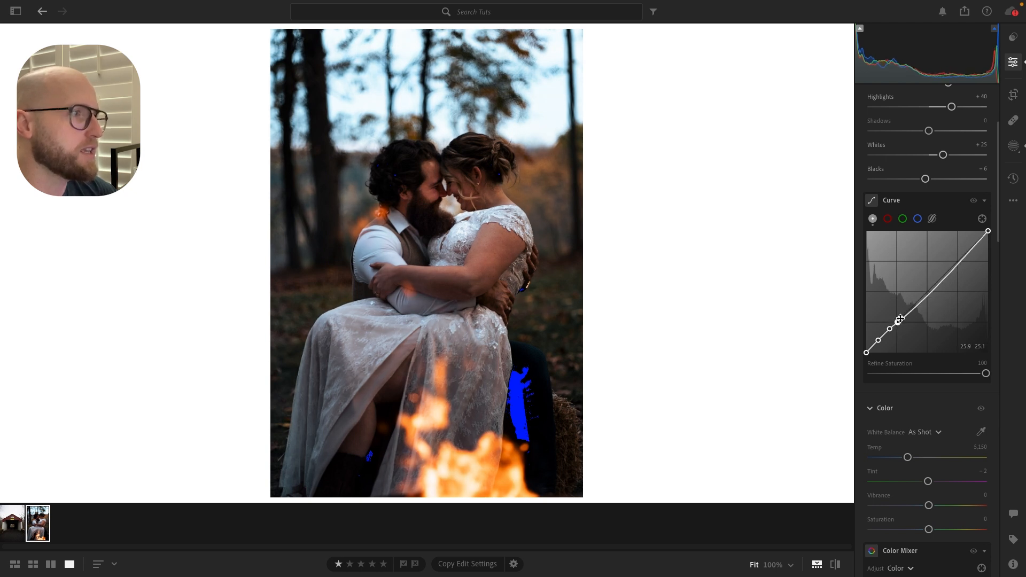
pyautogui.moveTo(898, 320); pyautogui.dragTo(900, 323)
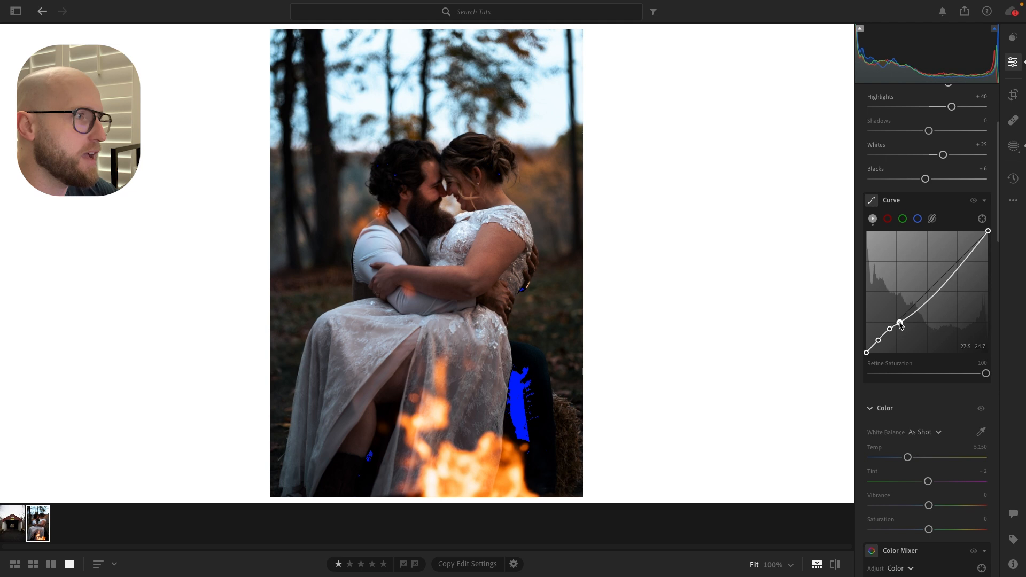
pyautogui.moveTo(899, 323); pyautogui.dragTo(878, 341)
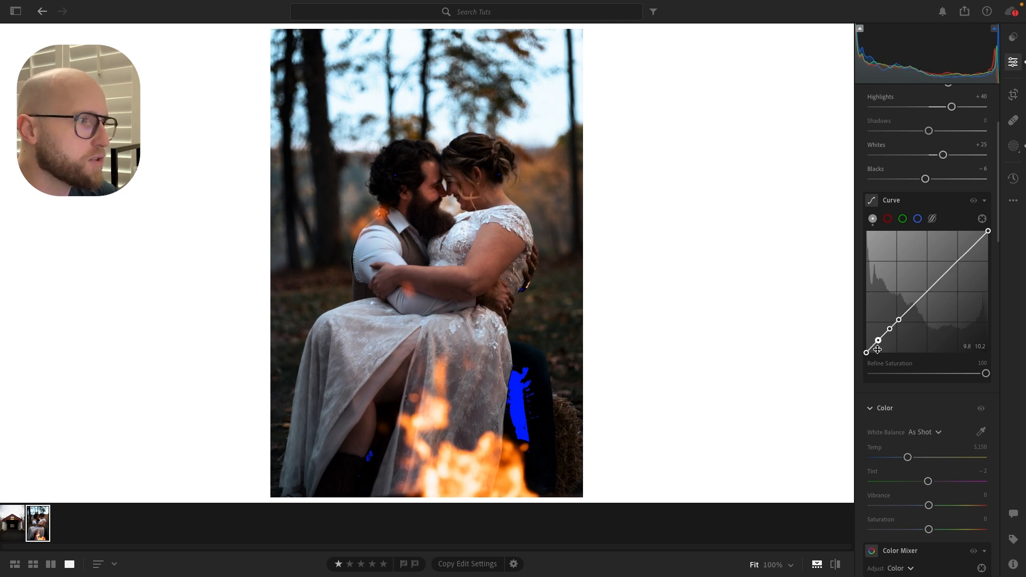
pyautogui.moveTo(877, 341); pyautogui.dragTo(866, 353)
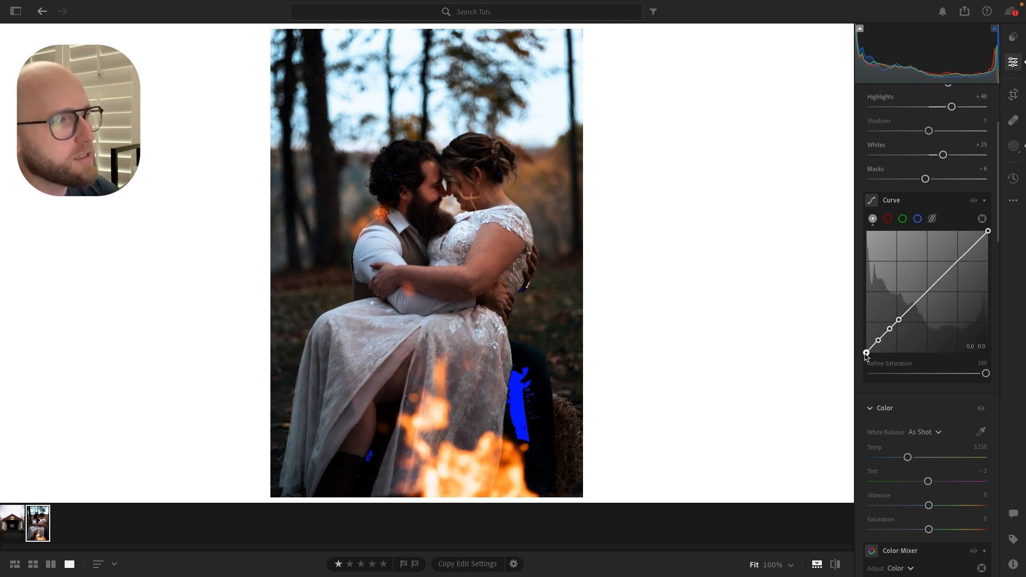
# Step: Lift the curve's black point to about 4 for a faded, filmic shadow look
pyautogui.moveTo(865, 353); pyautogui.dragTo(865, 347)
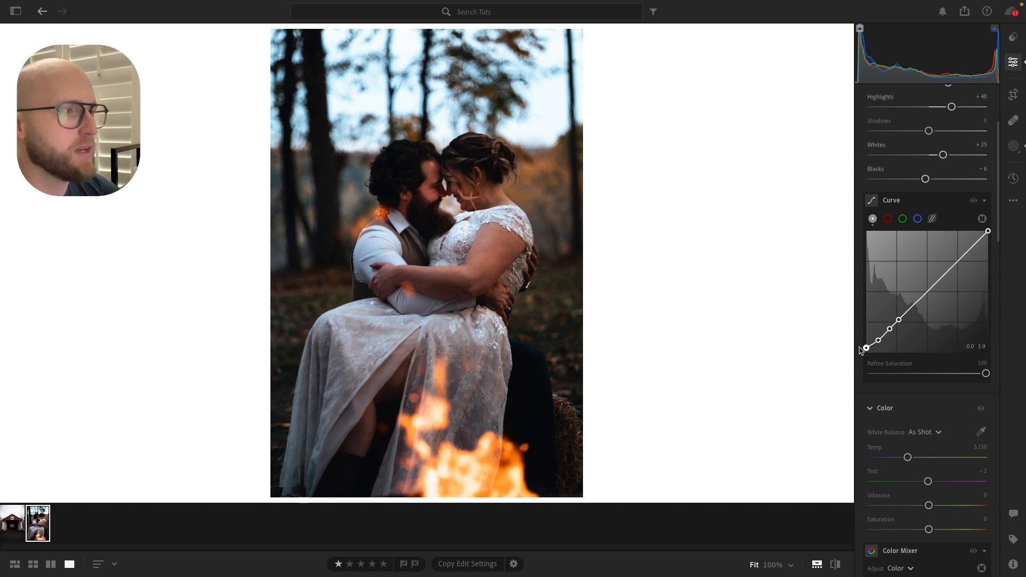
pyautogui.moveTo(866, 347); pyautogui.dragTo(866, 351)
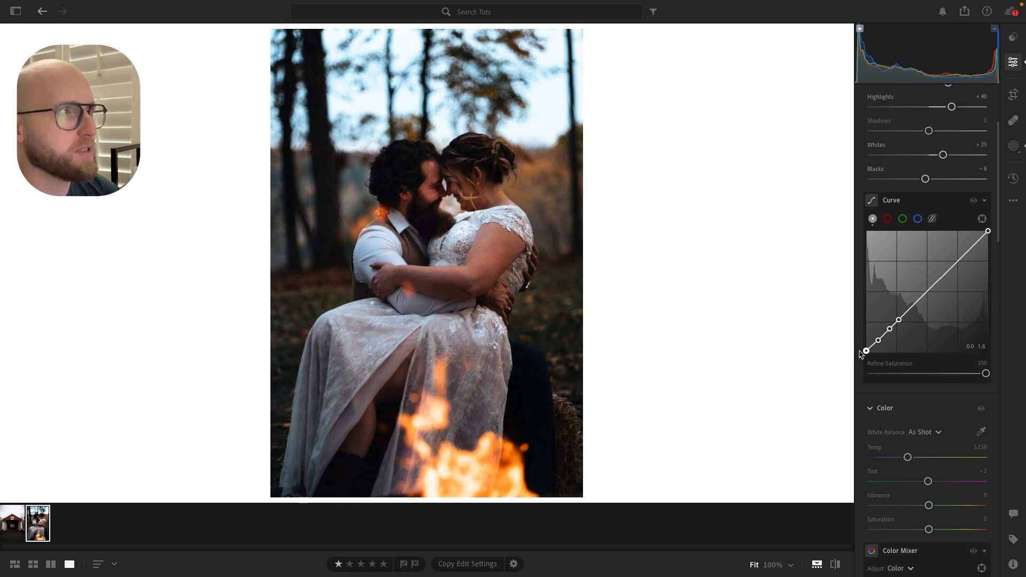
pyautogui.moveTo(867, 349); pyautogui.dragTo(867, 351)
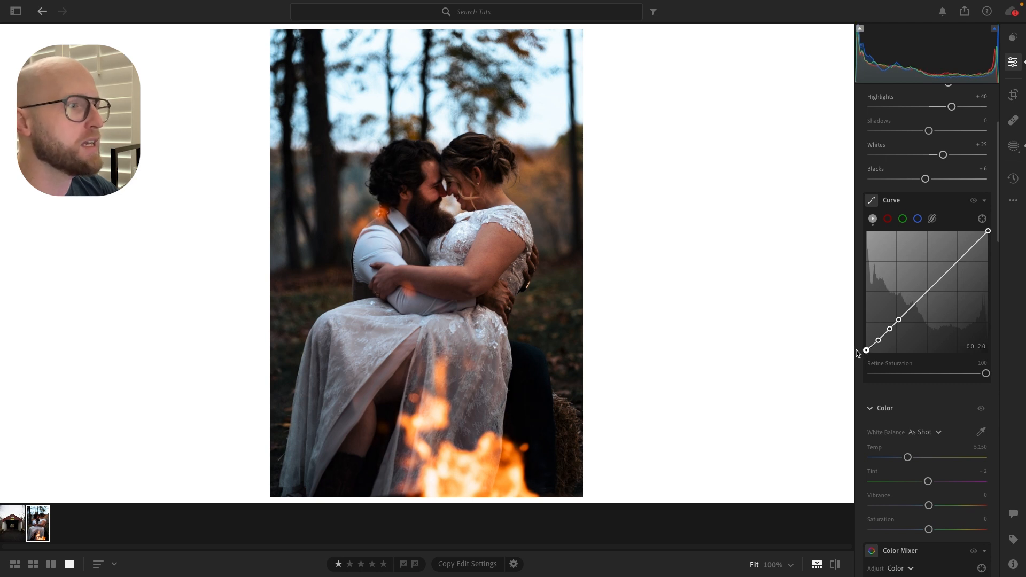
pyautogui.moveTo(865, 349); pyautogui.dragTo(866, 347)
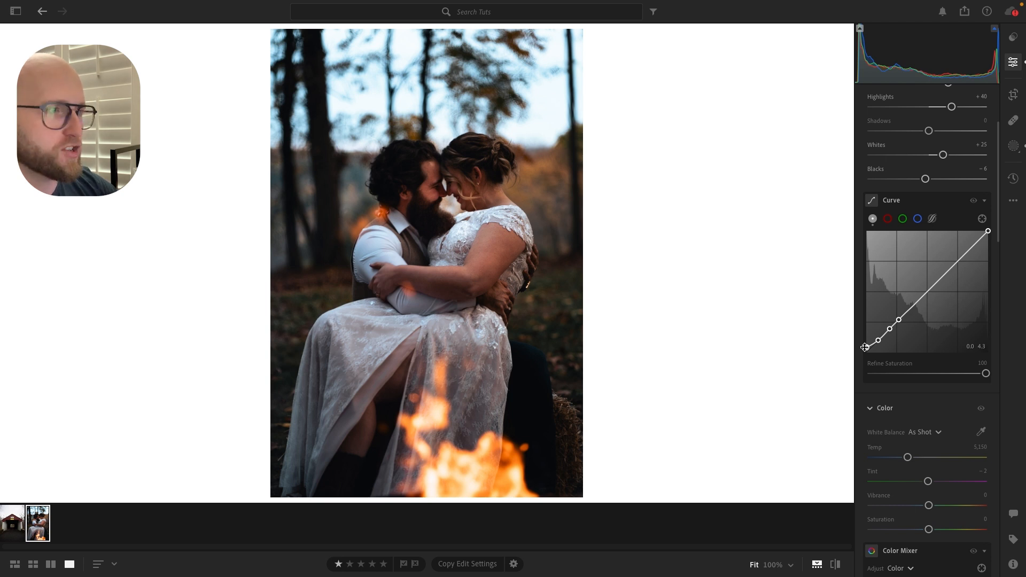
pyautogui.moveTo(877, 340); pyautogui.dragTo(865, 347)
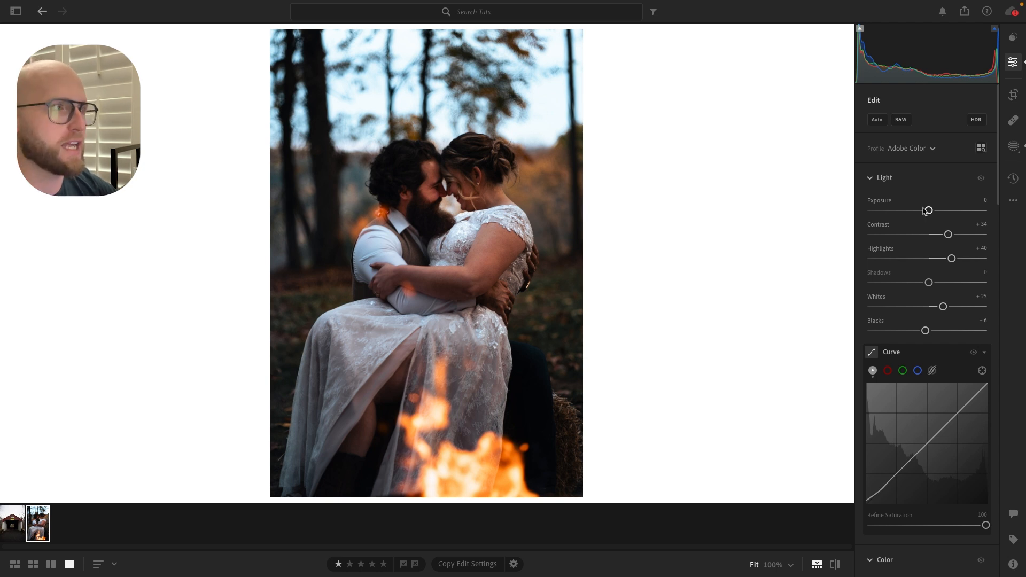
pyautogui.click(980, 177)
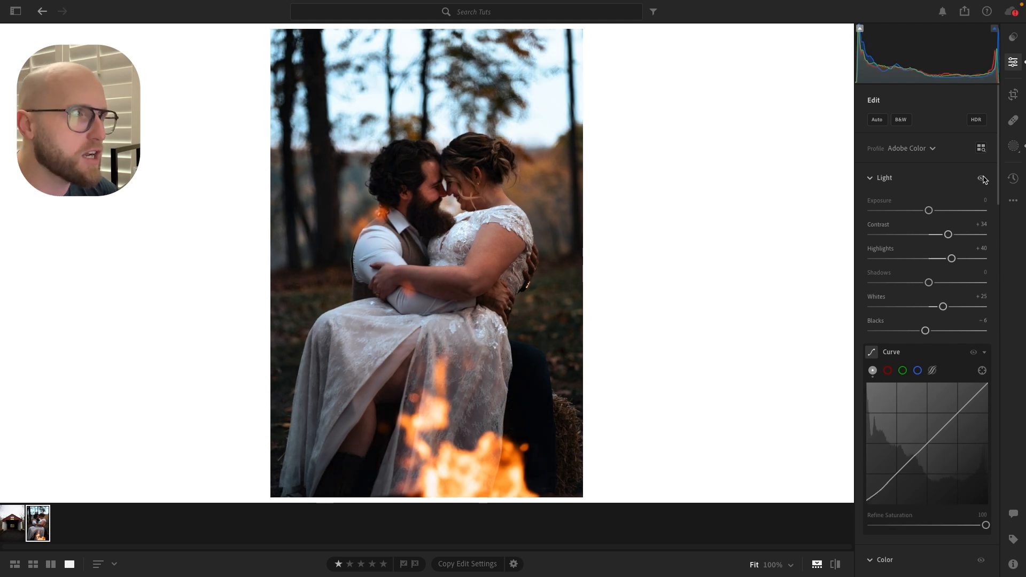
pyautogui.click(982, 178)
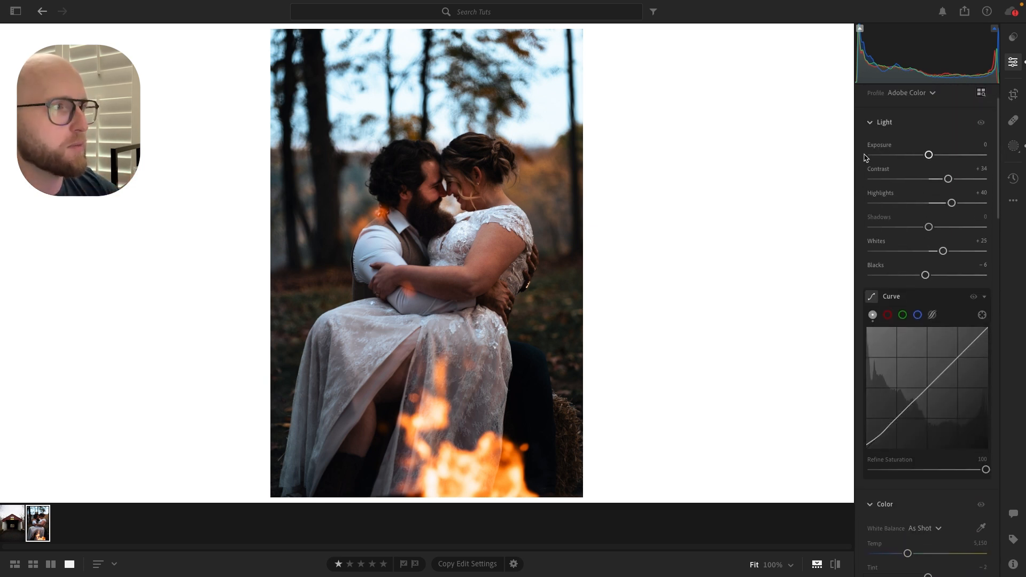
pyautogui.scroll(-3)
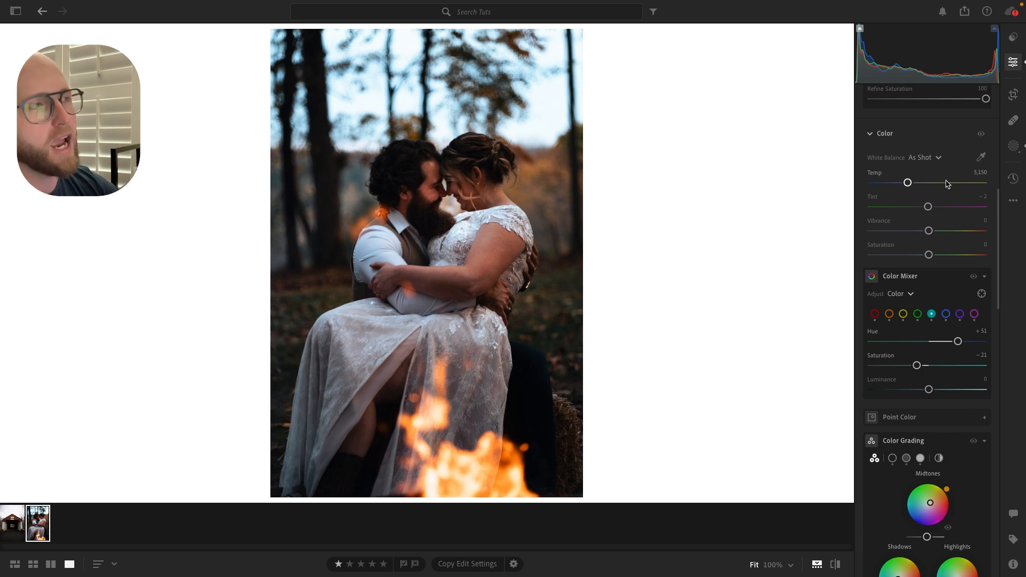
pyautogui.scroll(-3)
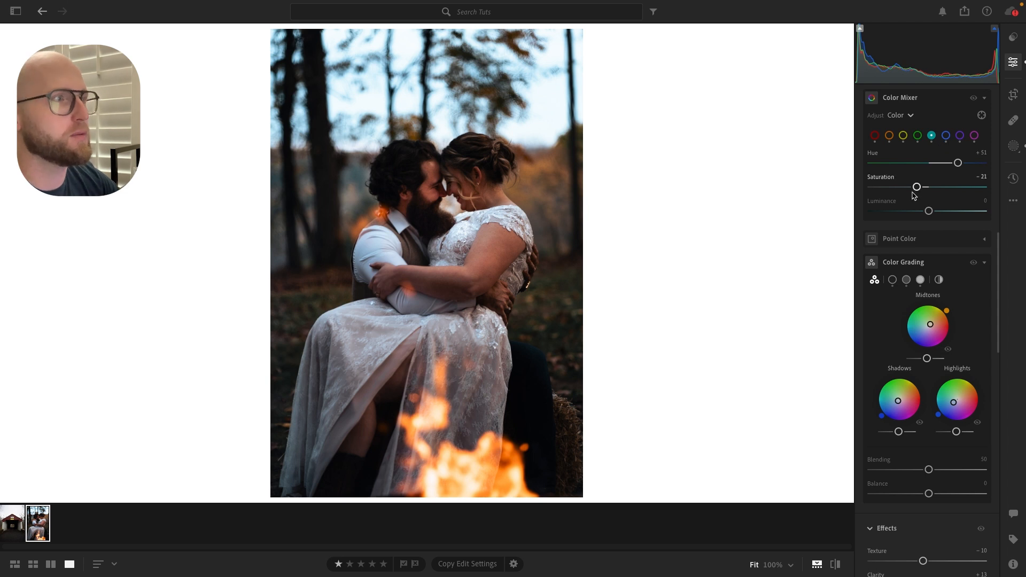
pyautogui.moveTo(905, 131)
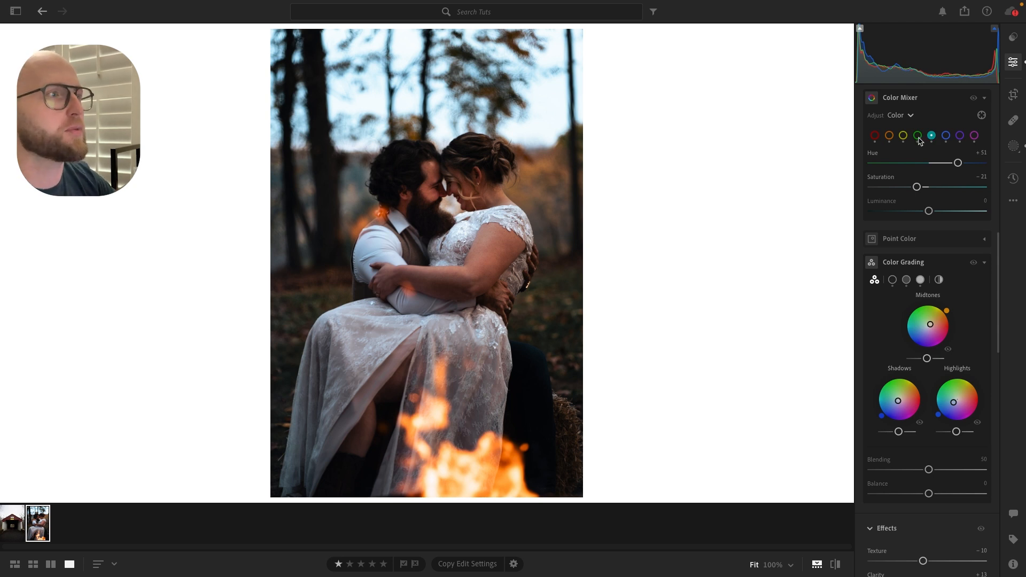
pyautogui.click(919, 136)
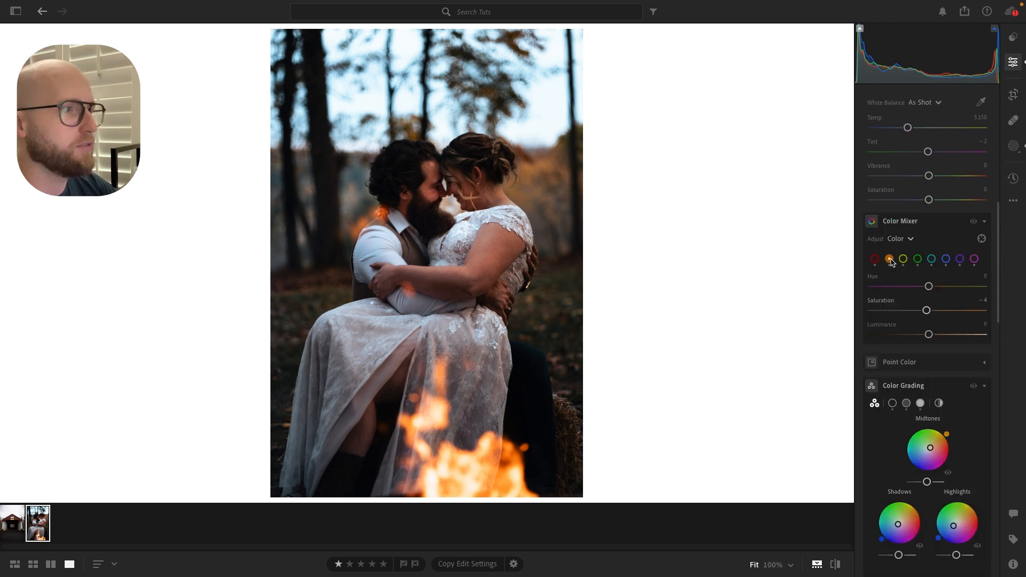
pyautogui.click(903, 259)
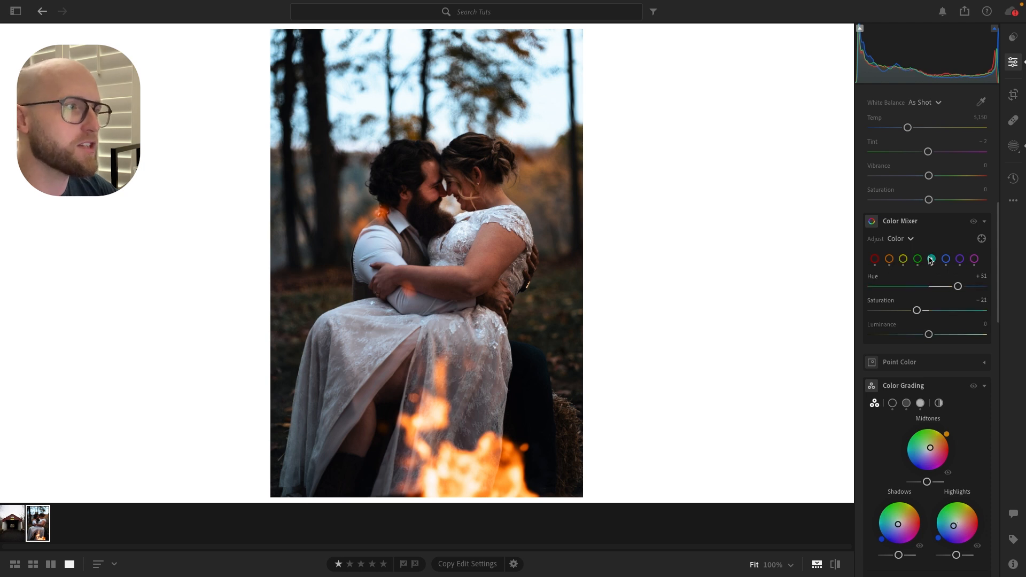
pyautogui.click(974, 259)
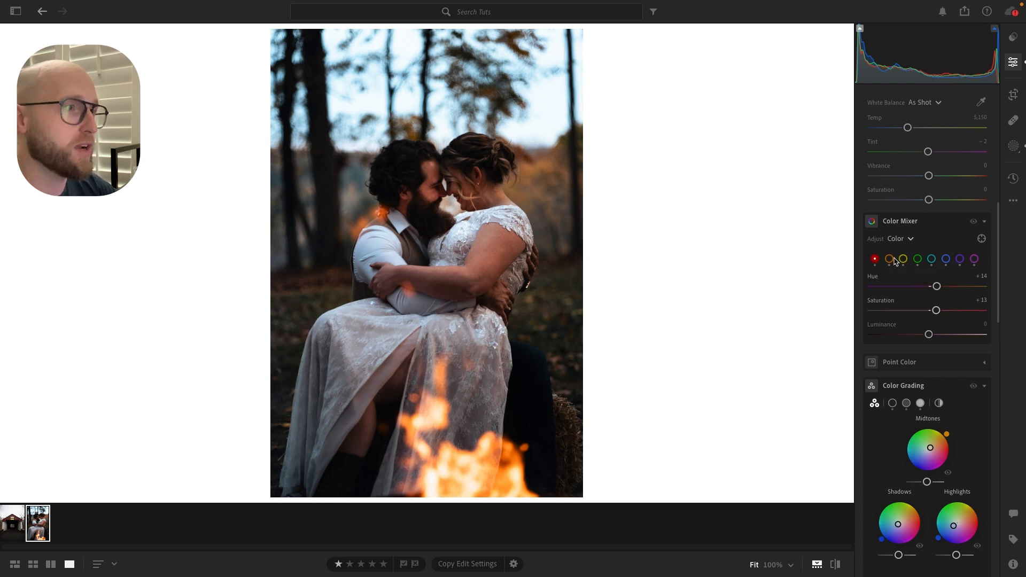
pyautogui.click(889, 259)
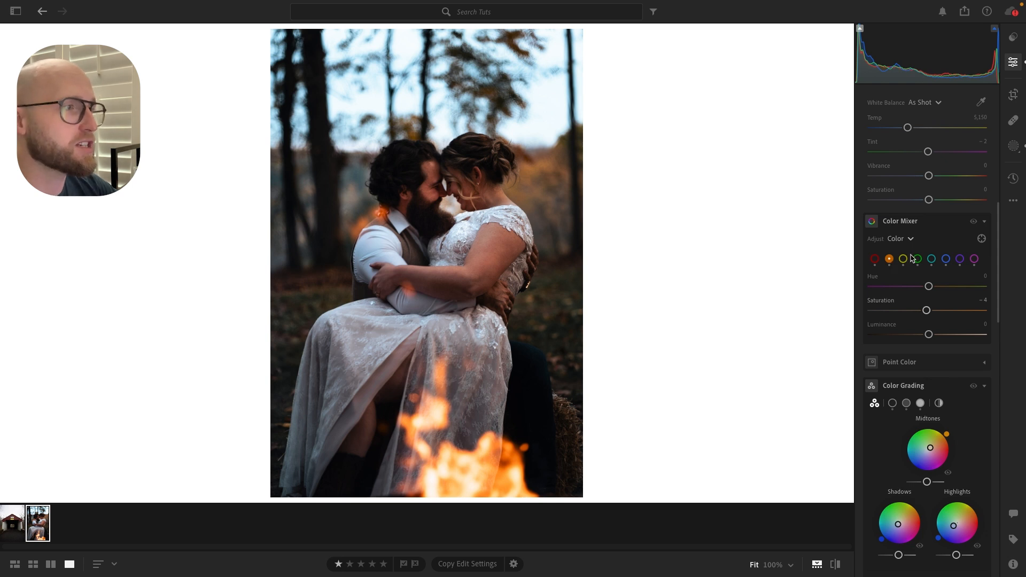
pyautogui.click(931, 259)
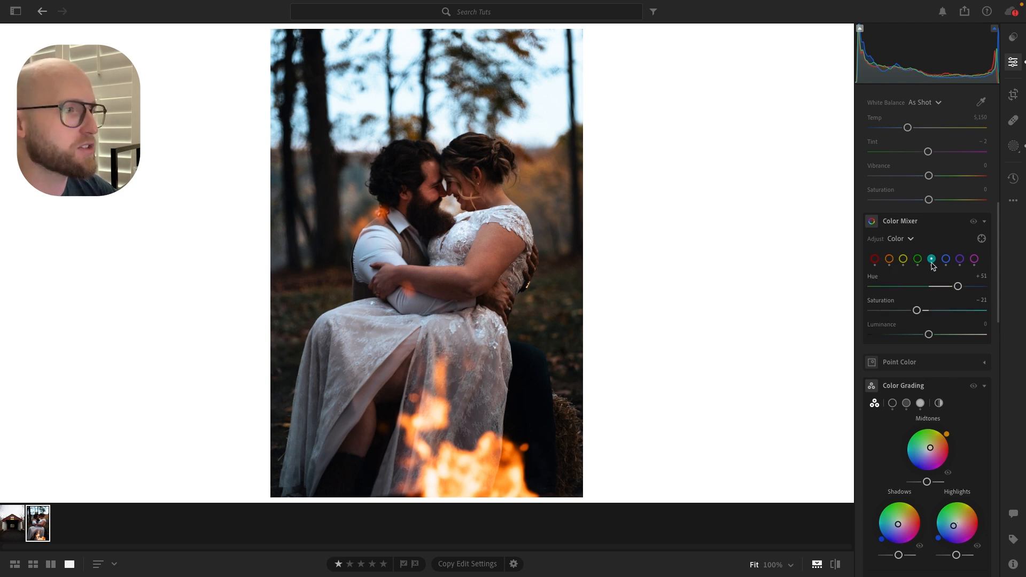
pyautogui.click(903, 259)
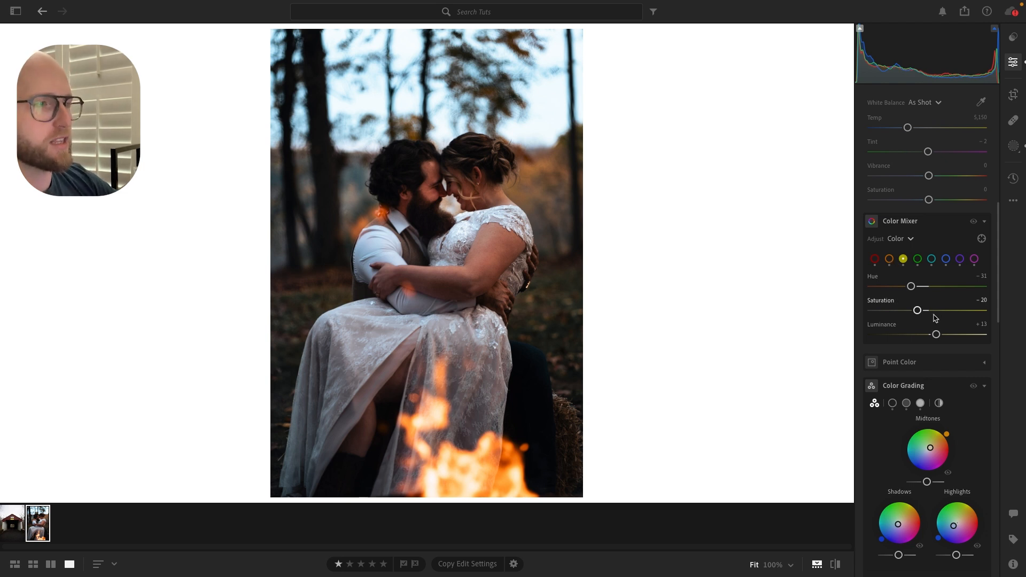
pyautogui.moveTo(917, 310)
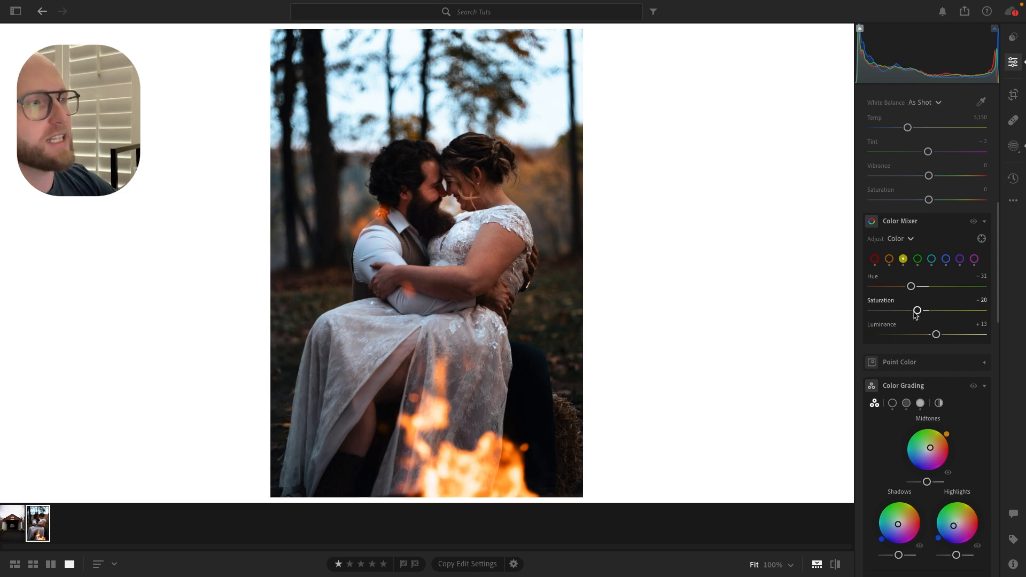
pyautogui.moveTo(900, 286)
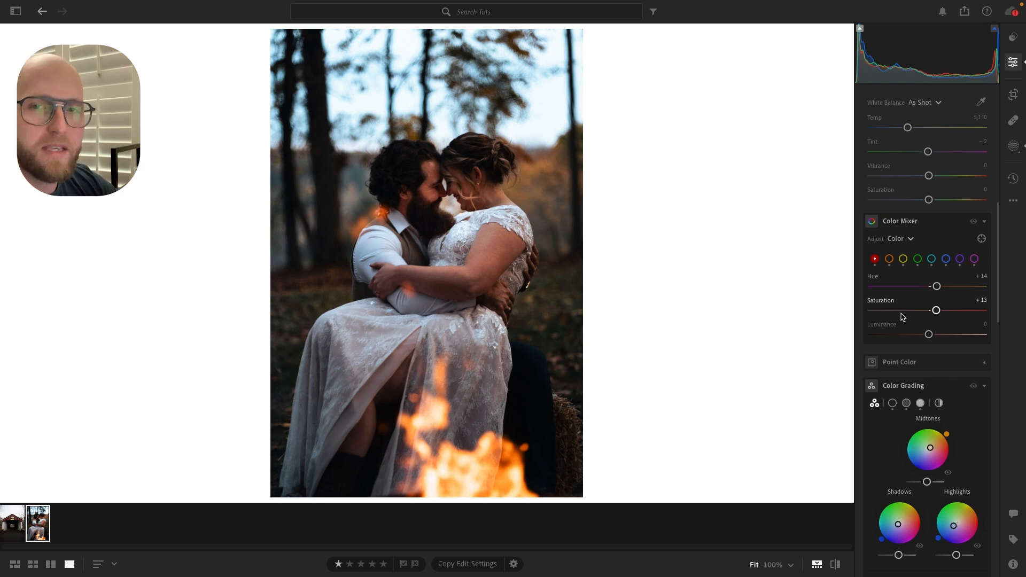
pyautogui.click(945, 259)
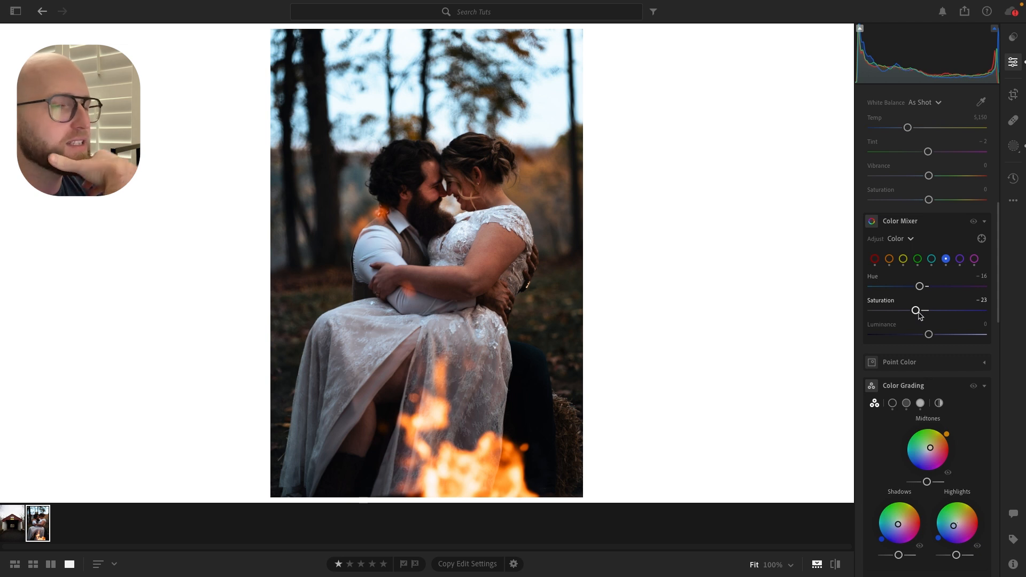
pyautogui.scroll(-3)
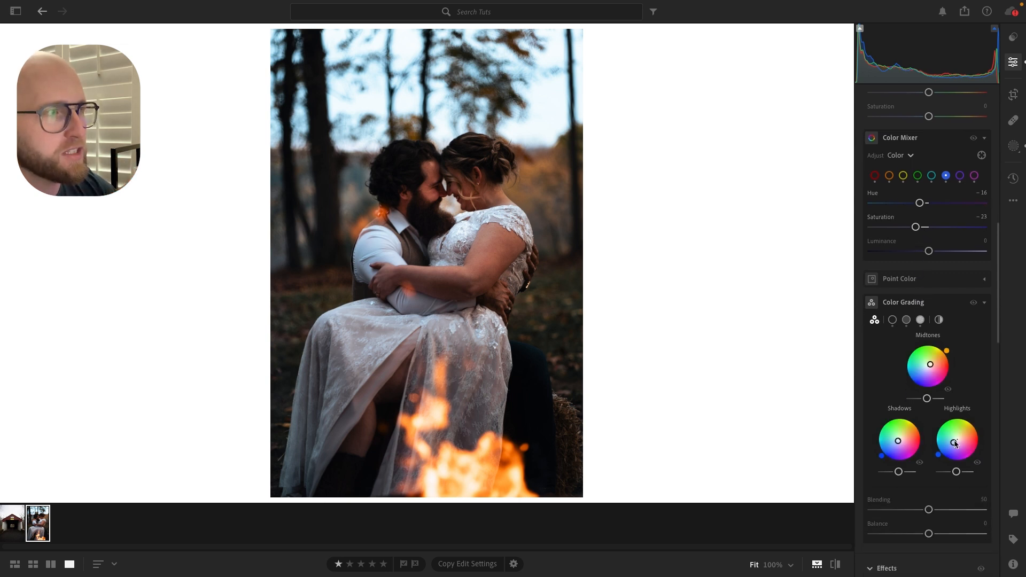
pyautogui.scroll(-3)
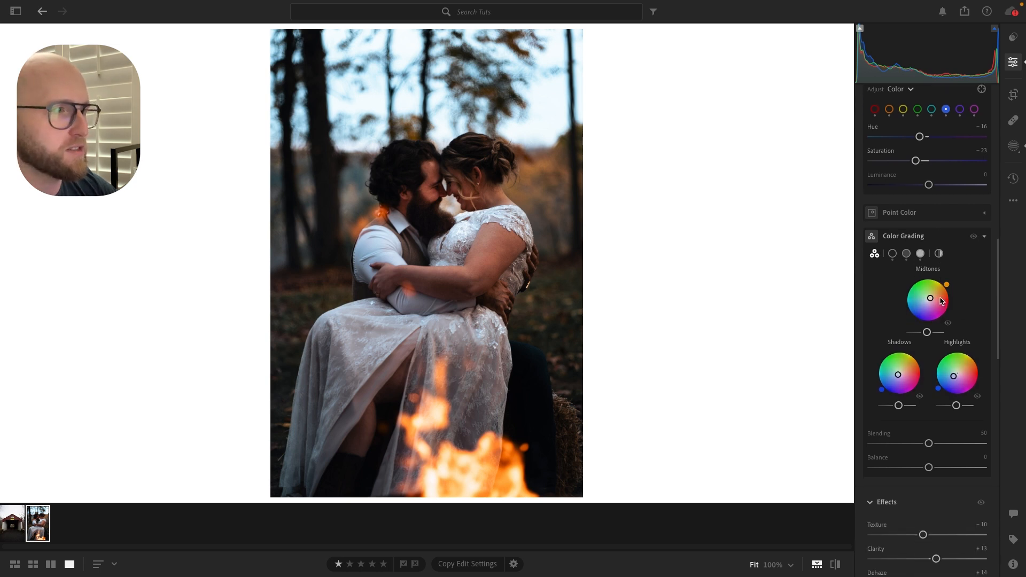
pyautogui.scroll(-3)
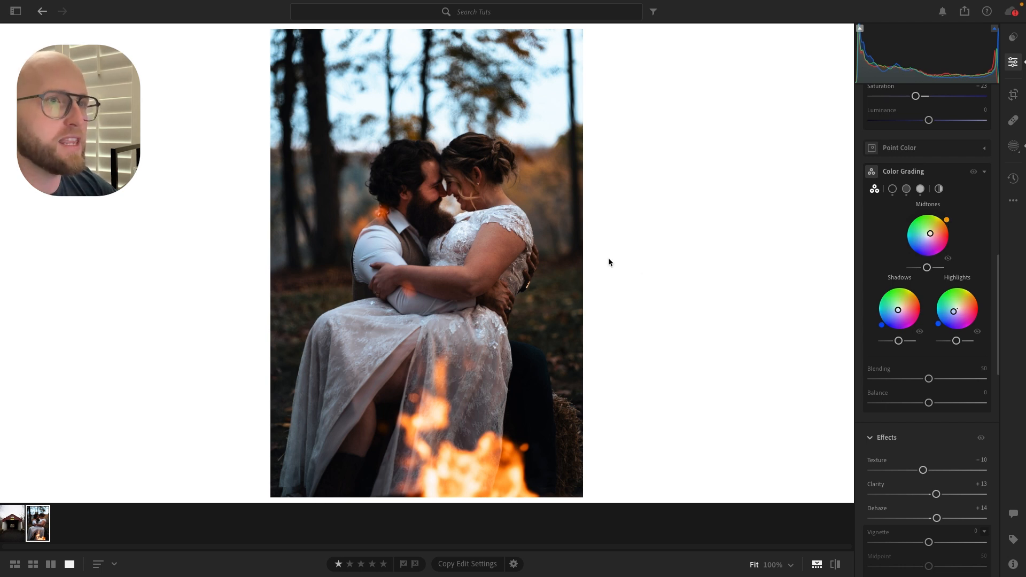
pyautogui.moveTo(986, 224)
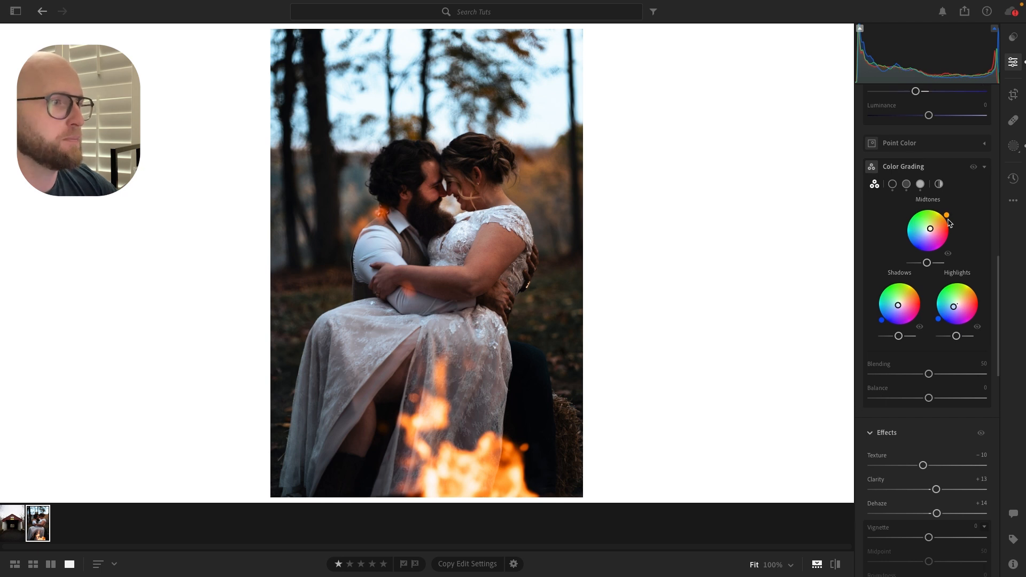
pyautogui.scroll(-3)
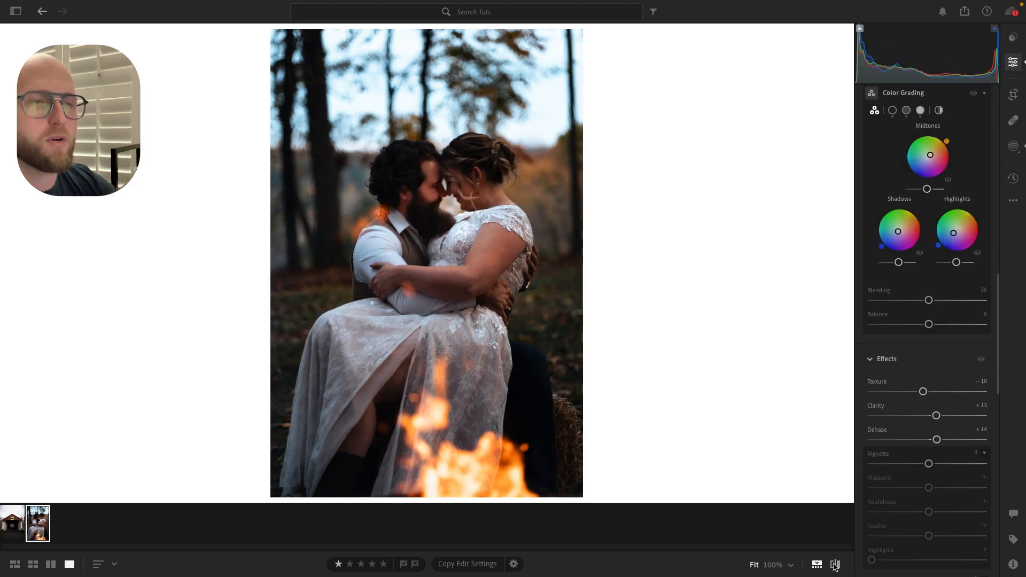
pyautogui.scroll(-3)
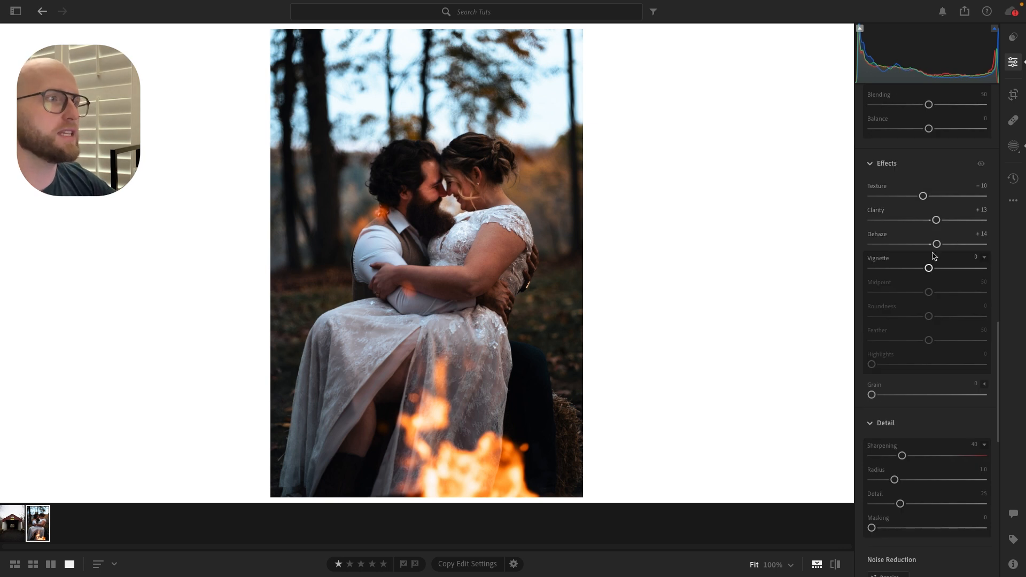
pyautogui.moveTo(495, 502)
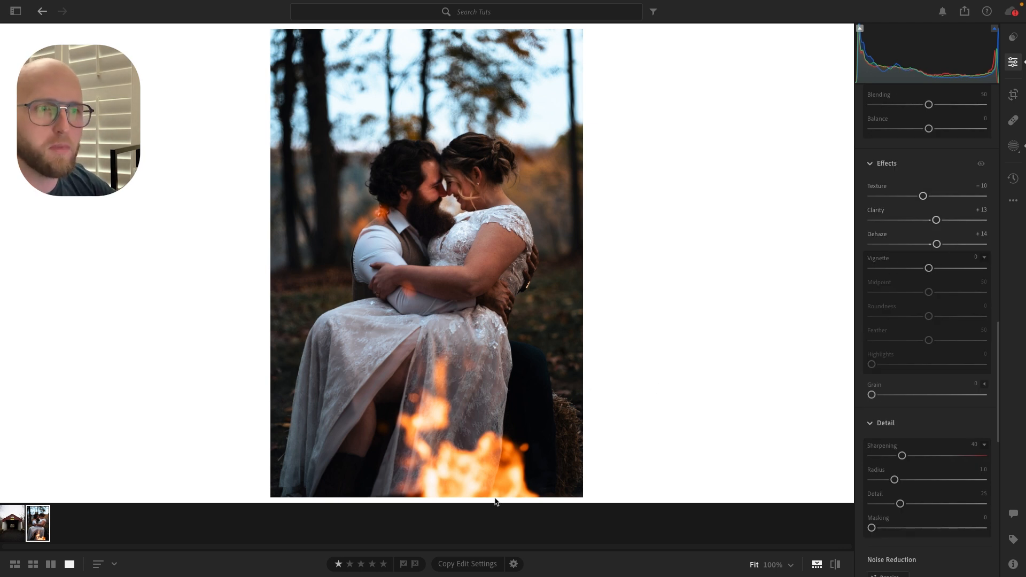